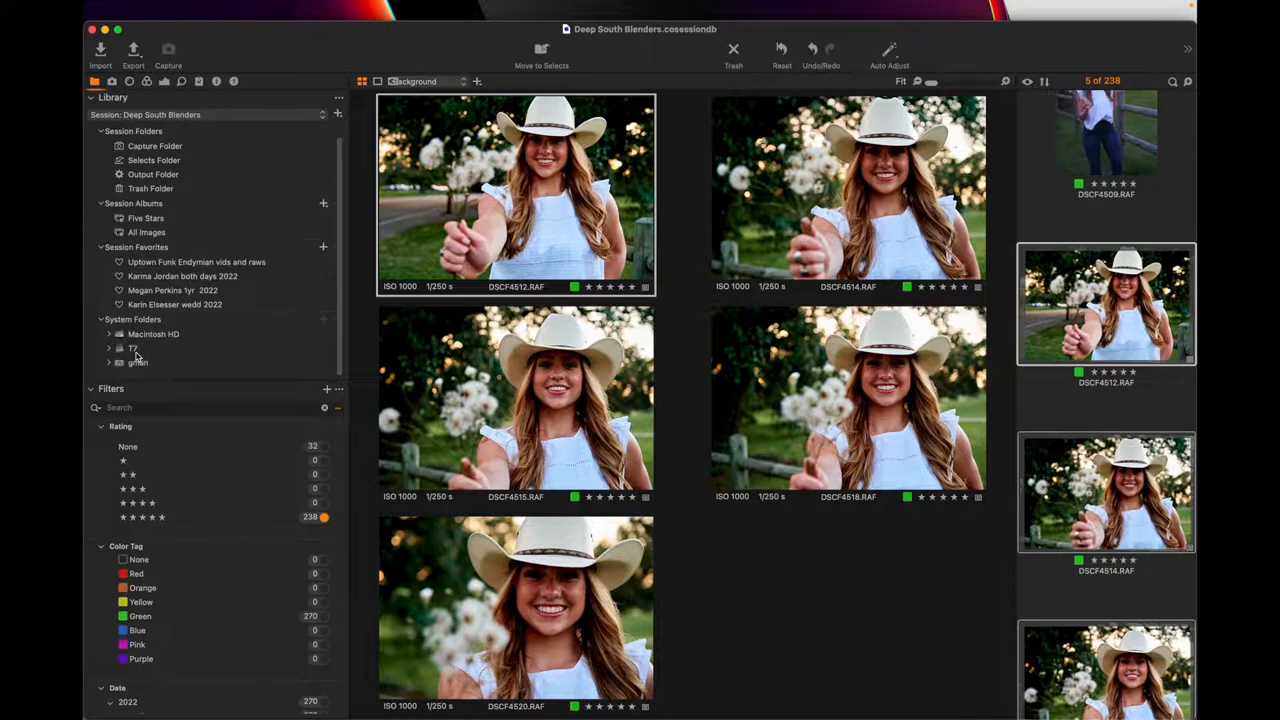
# Expand the T7 drive and browse into the Bienvenu Fair 2022 RAWS folder
pyautogui.click(108, 348)
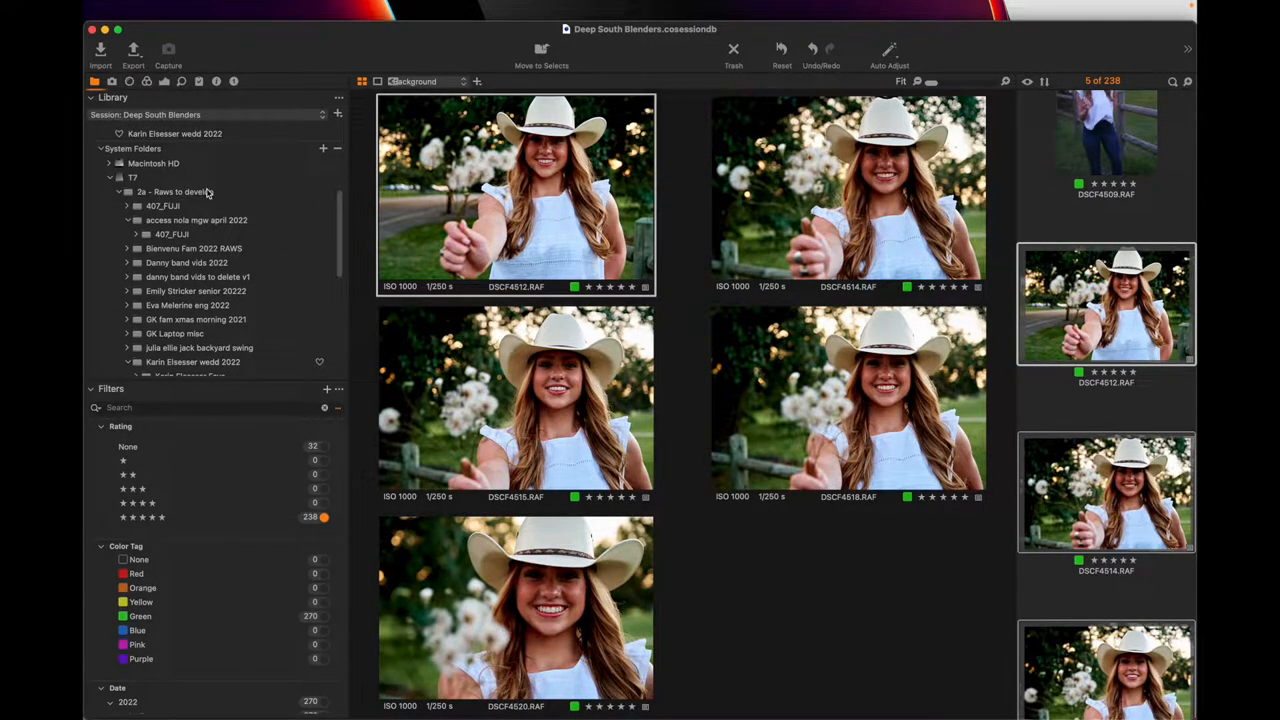
pyautogui.moveTo(164, 364)
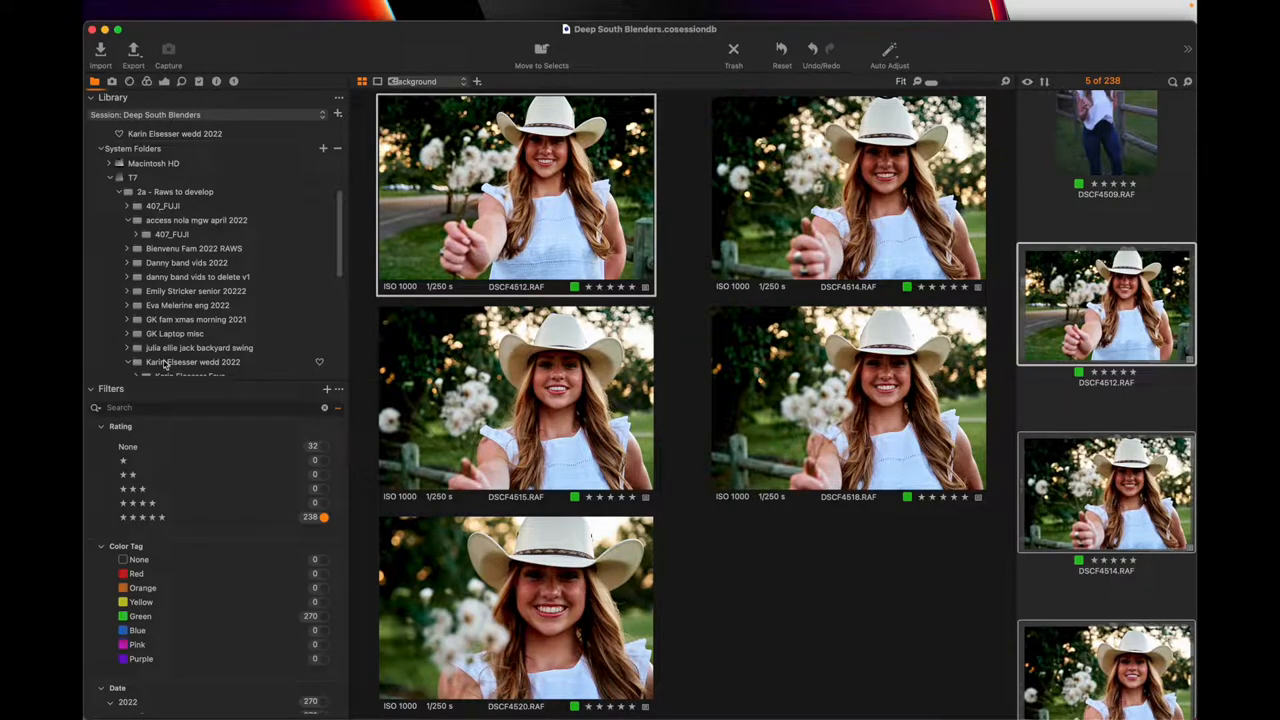
pyautogui.moveTo(190, 348)
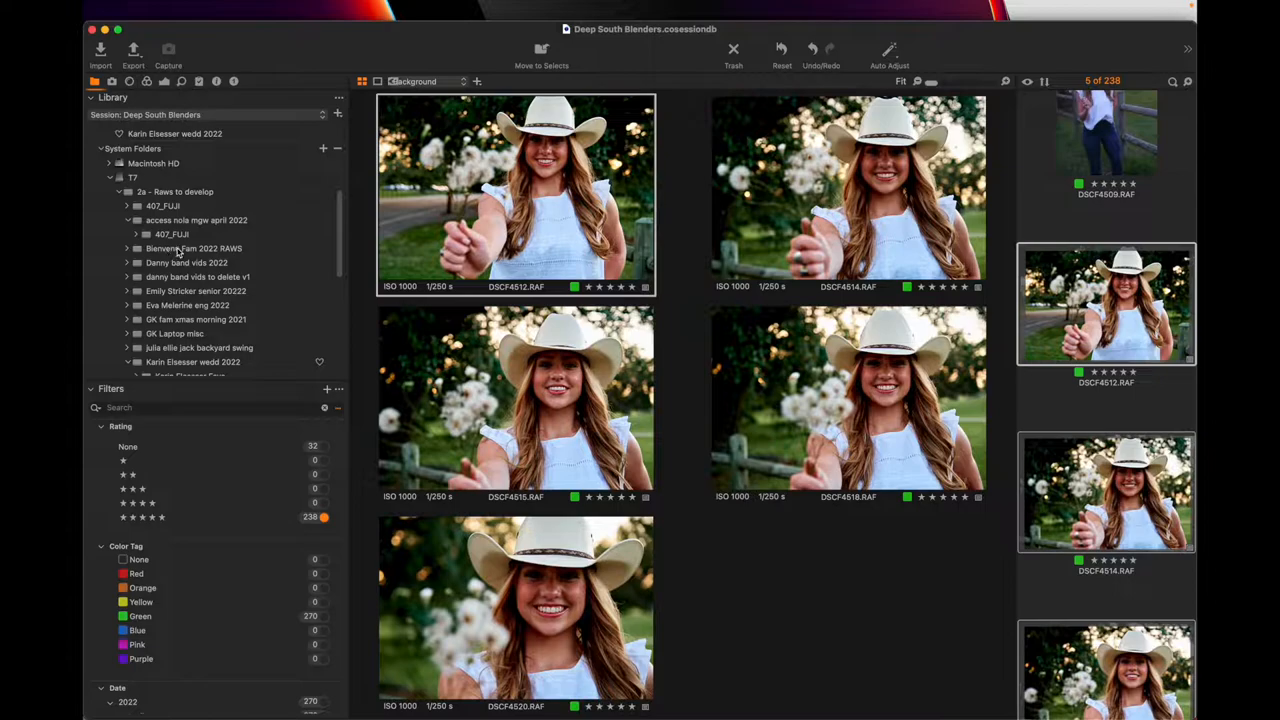
pyautogui.click(194, 248)
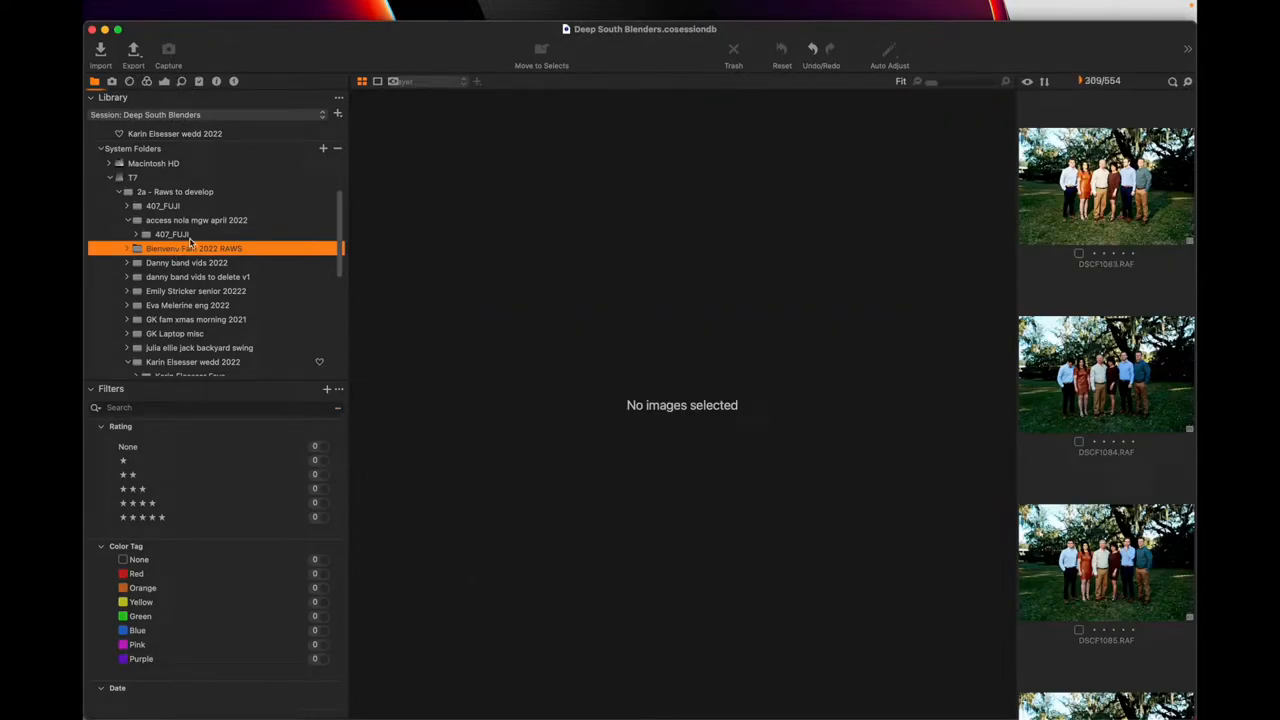
# Add the Bienvenu Fair 2022 RAWS folder to the Session Favorites
pyautogui.rightClick(192, 248)
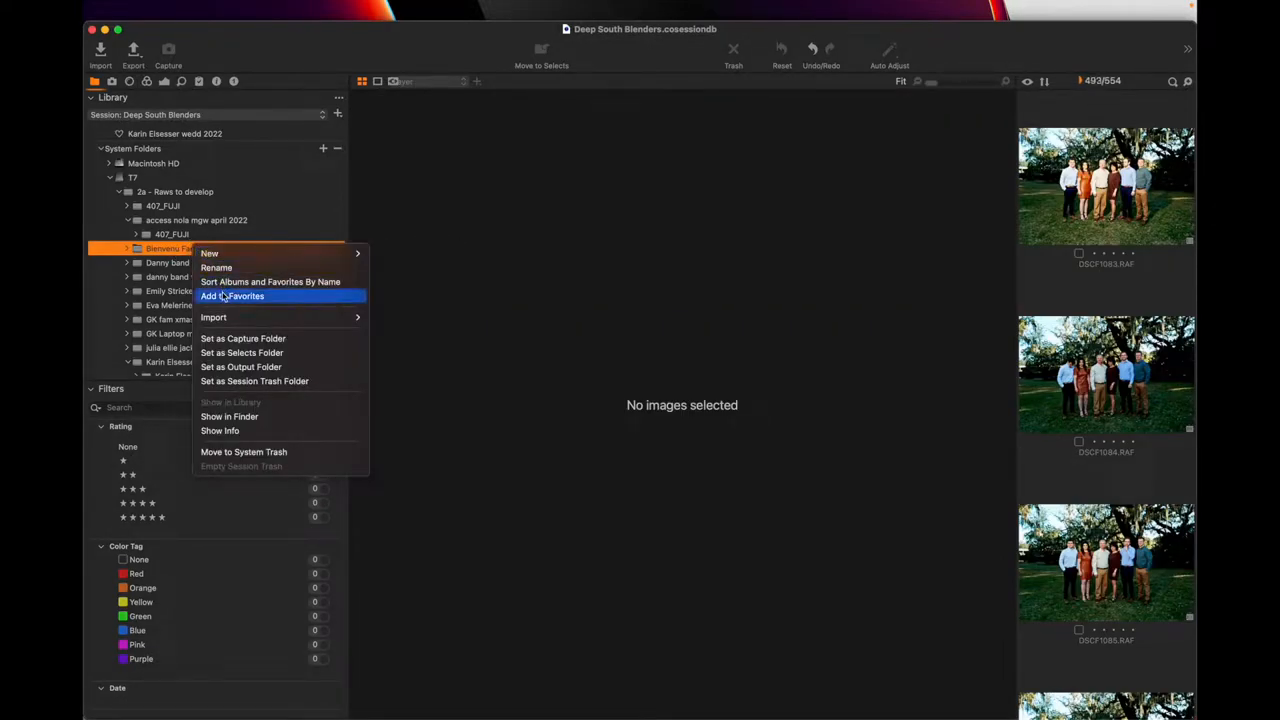
pyautogui.click(232, 296)
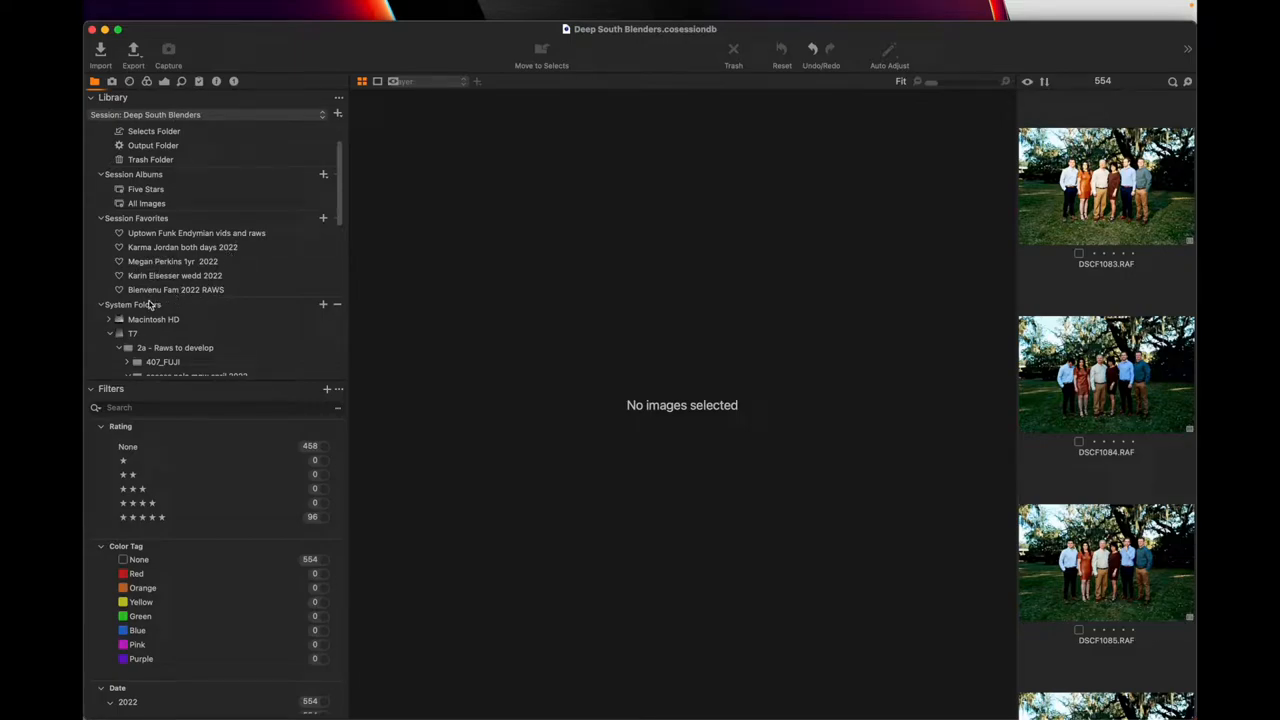
pyautogui.moveTo(238, 288)
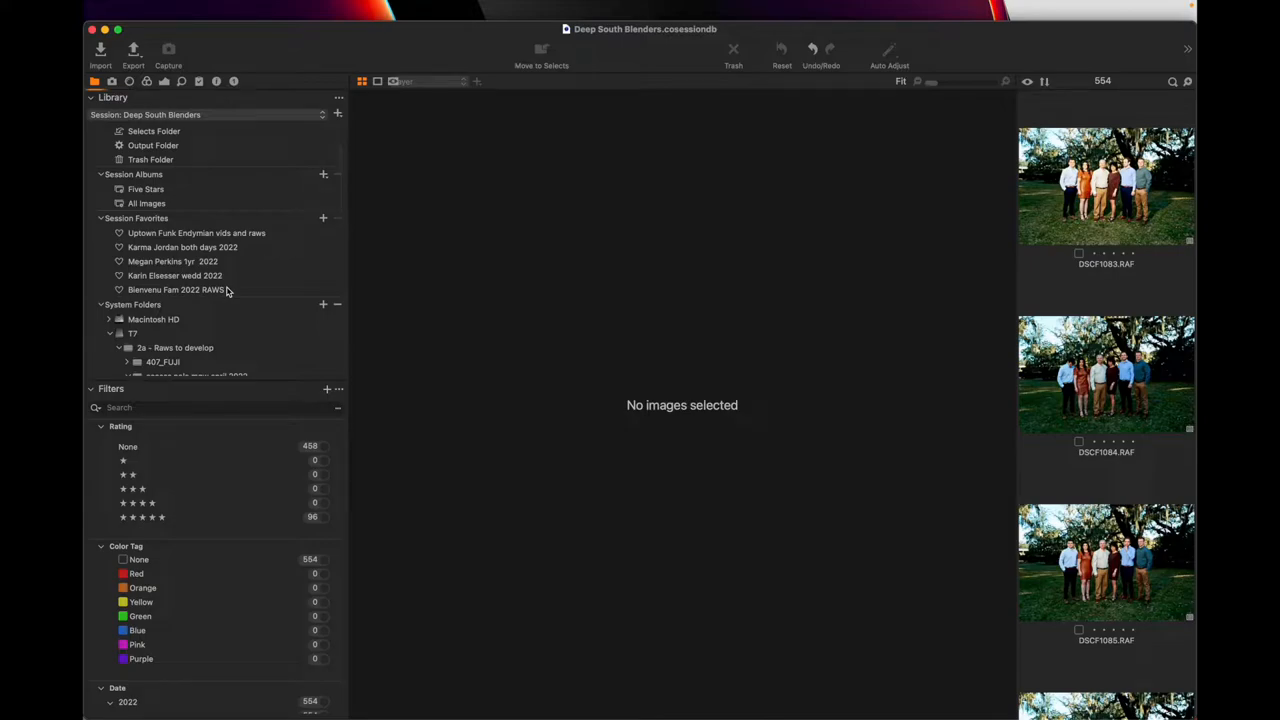
pyautogui.moveTo(176, 288)
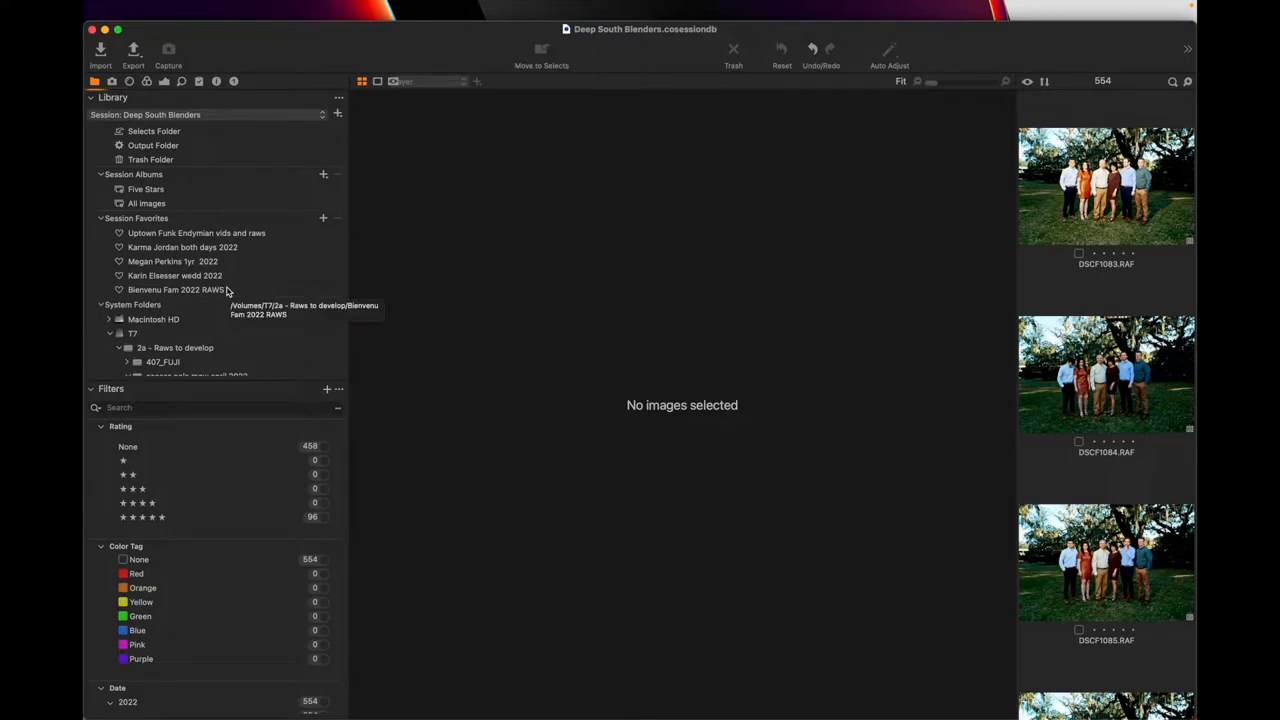
pyautogui.moveTo(200, 260)
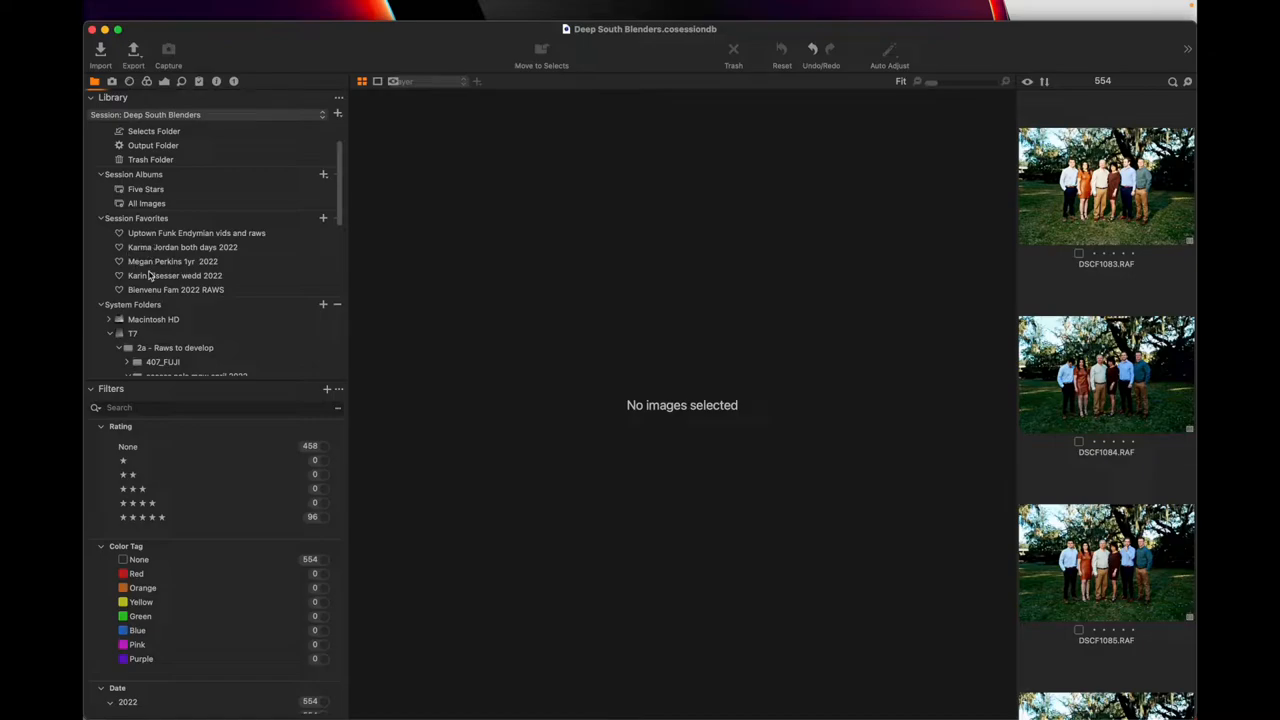
# Remove the Bienvenu Fair 2022 RAWS folder from the Session Favorites
pyautogui.click(194, 266)
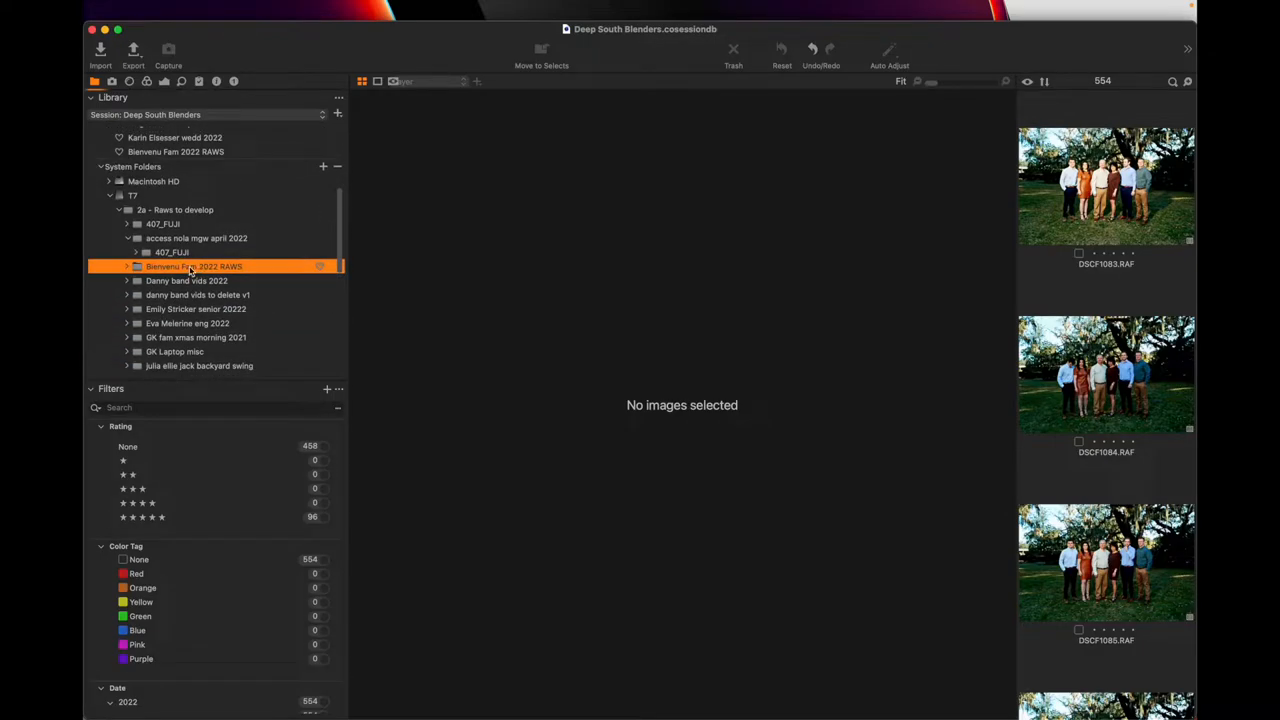
pyautogui.rightClick(194, 266)
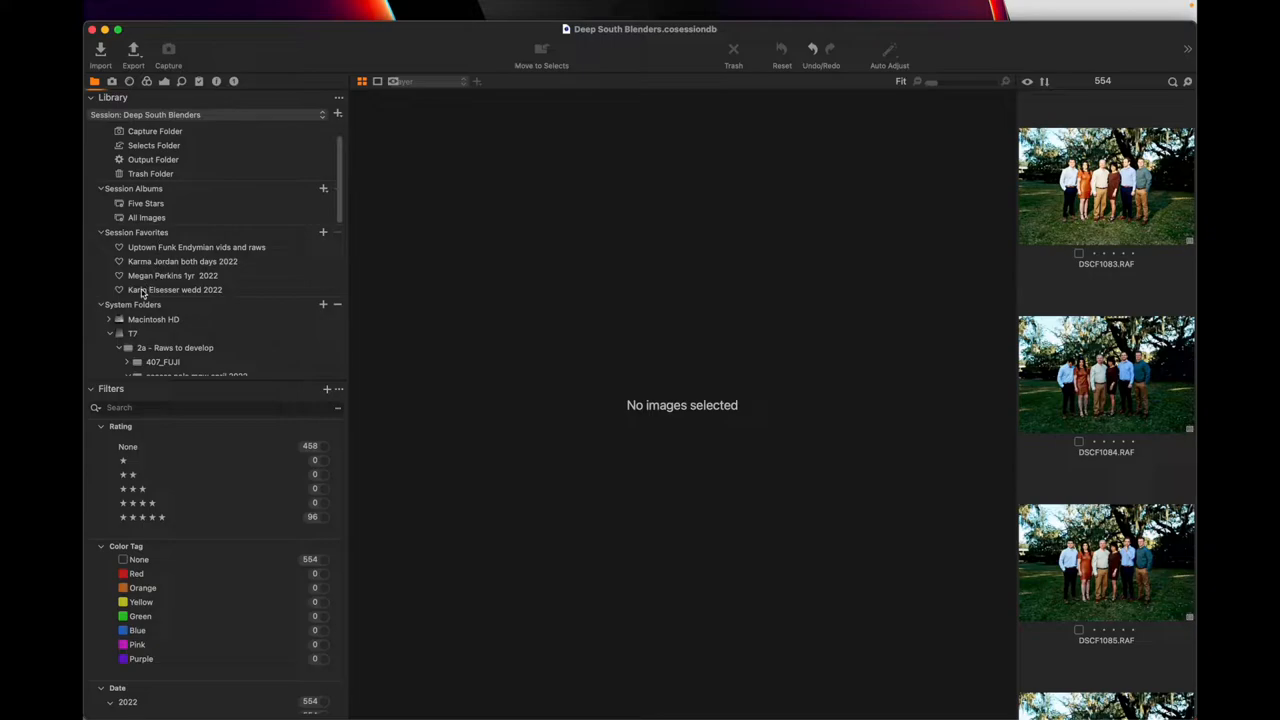
pyautogui.moveTo(192, 288)
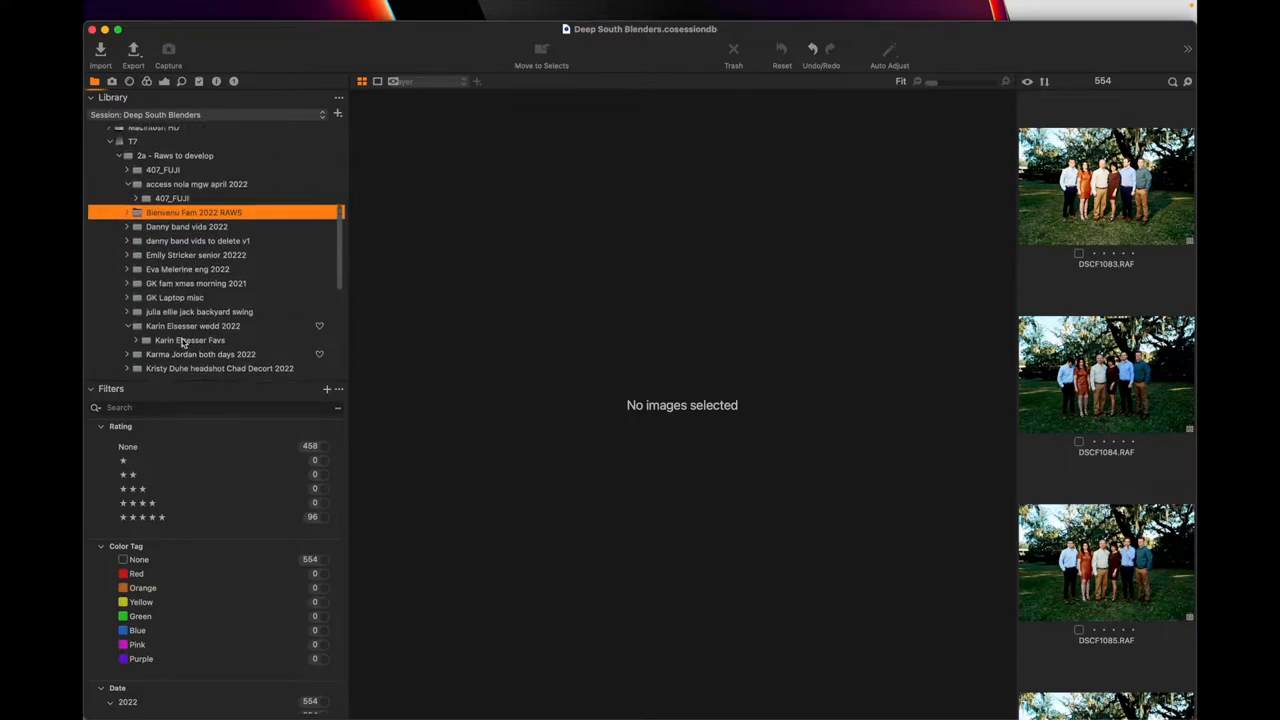
pyautogui.moveTo(420, 148)
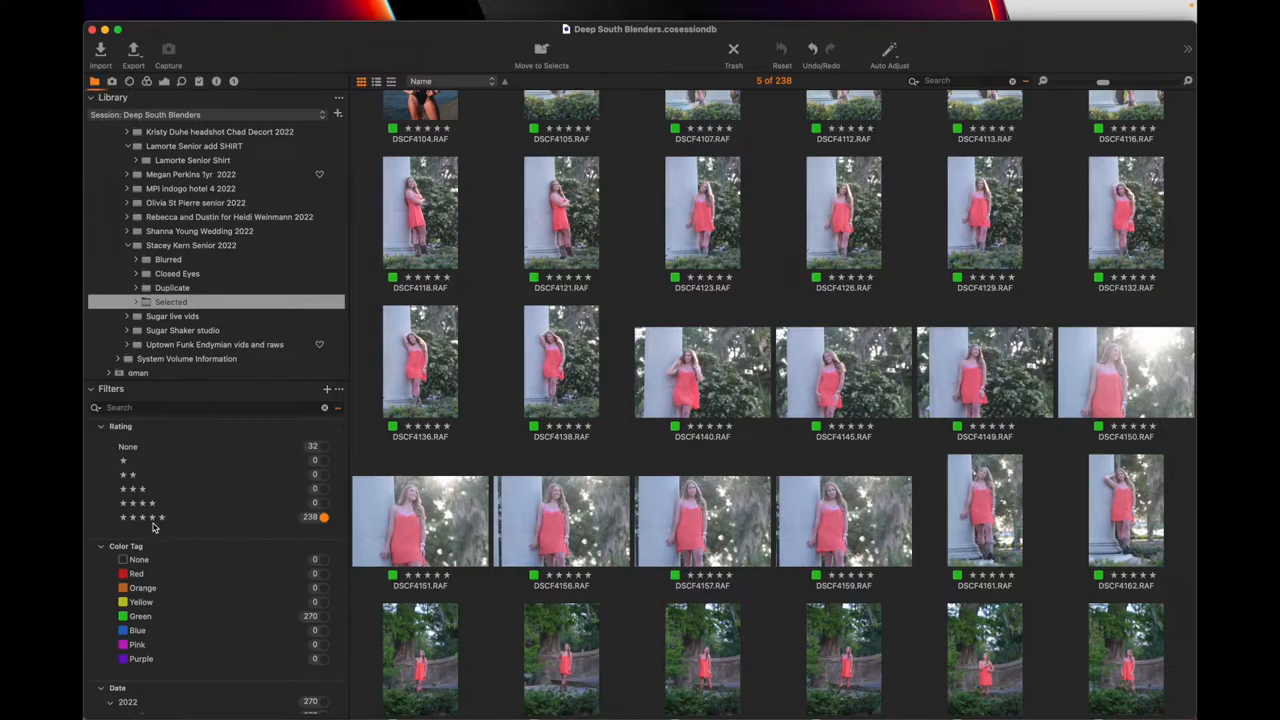
pyautogui.moveTo(148, 442)
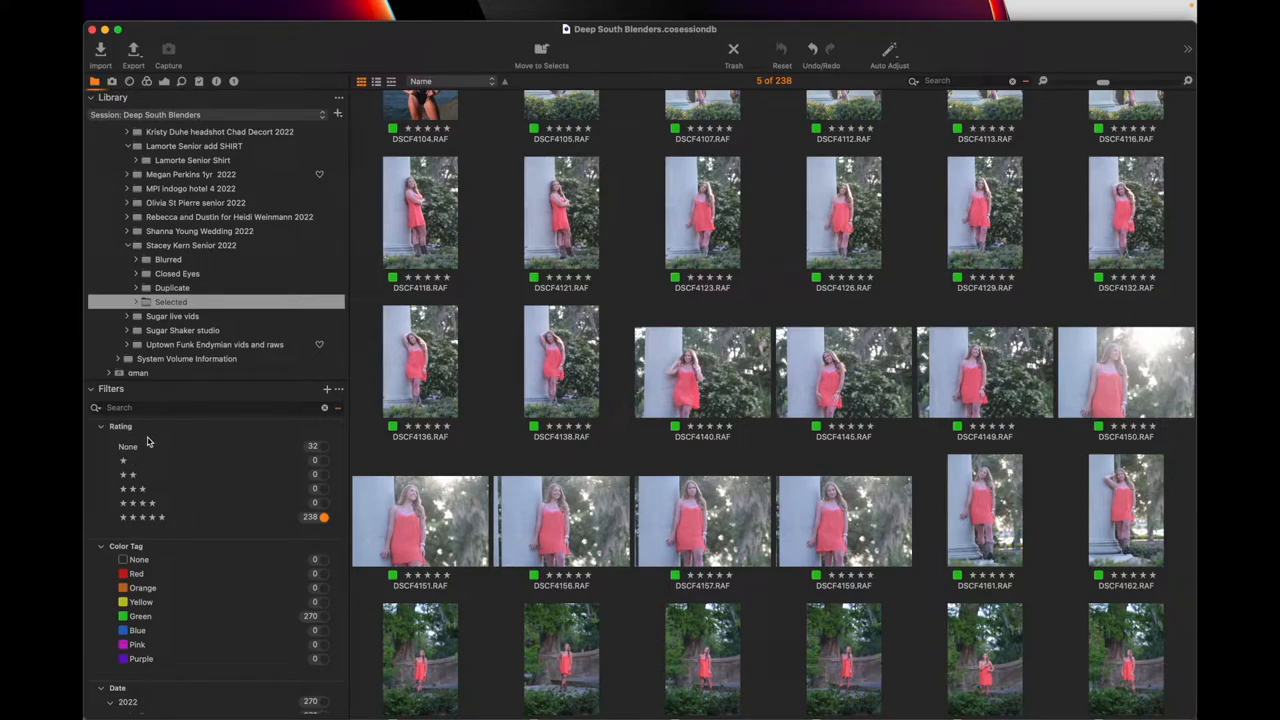
pyautogui.moveTo(252, 524)
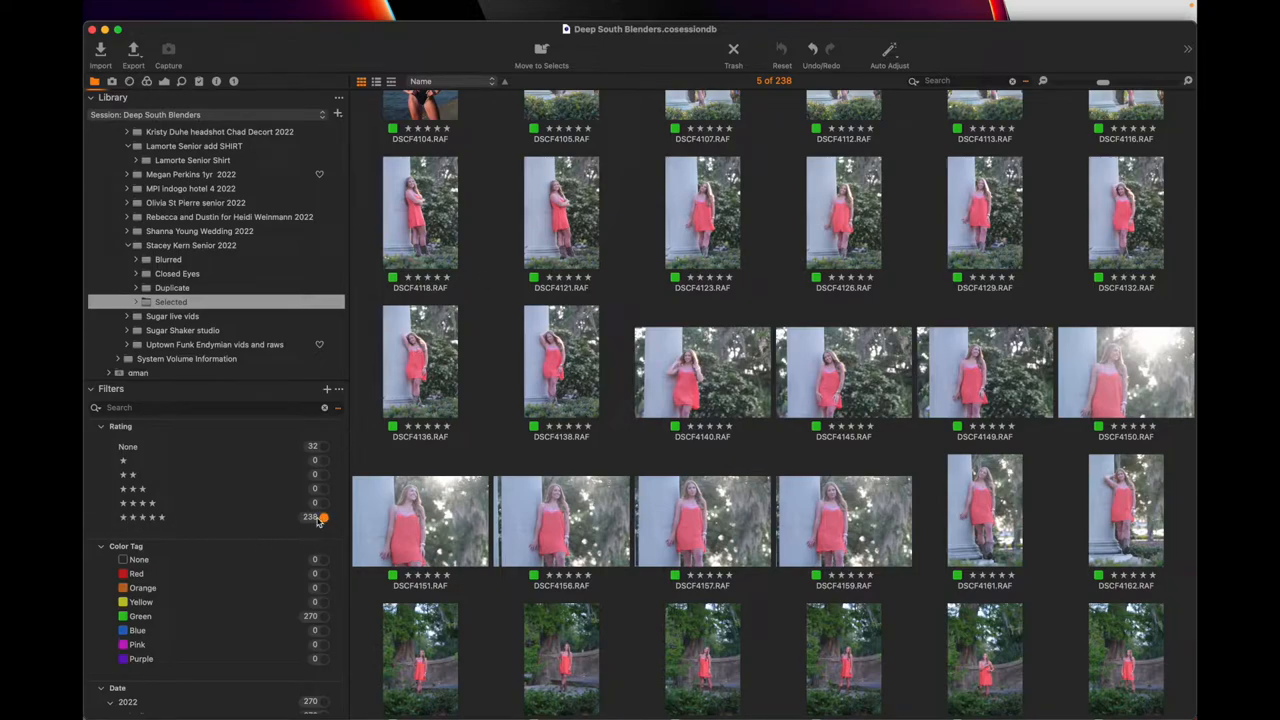
pyautogui.click(560, 212)
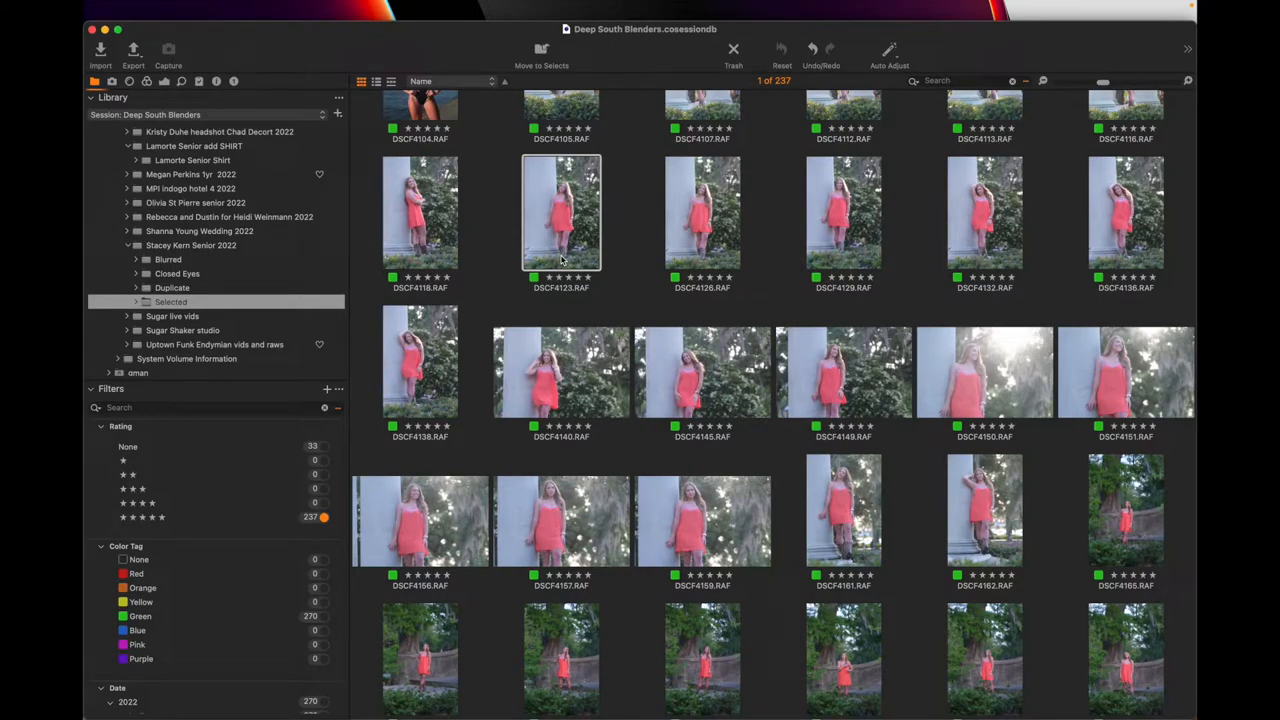
pyautogui.moveTo(574, 172)
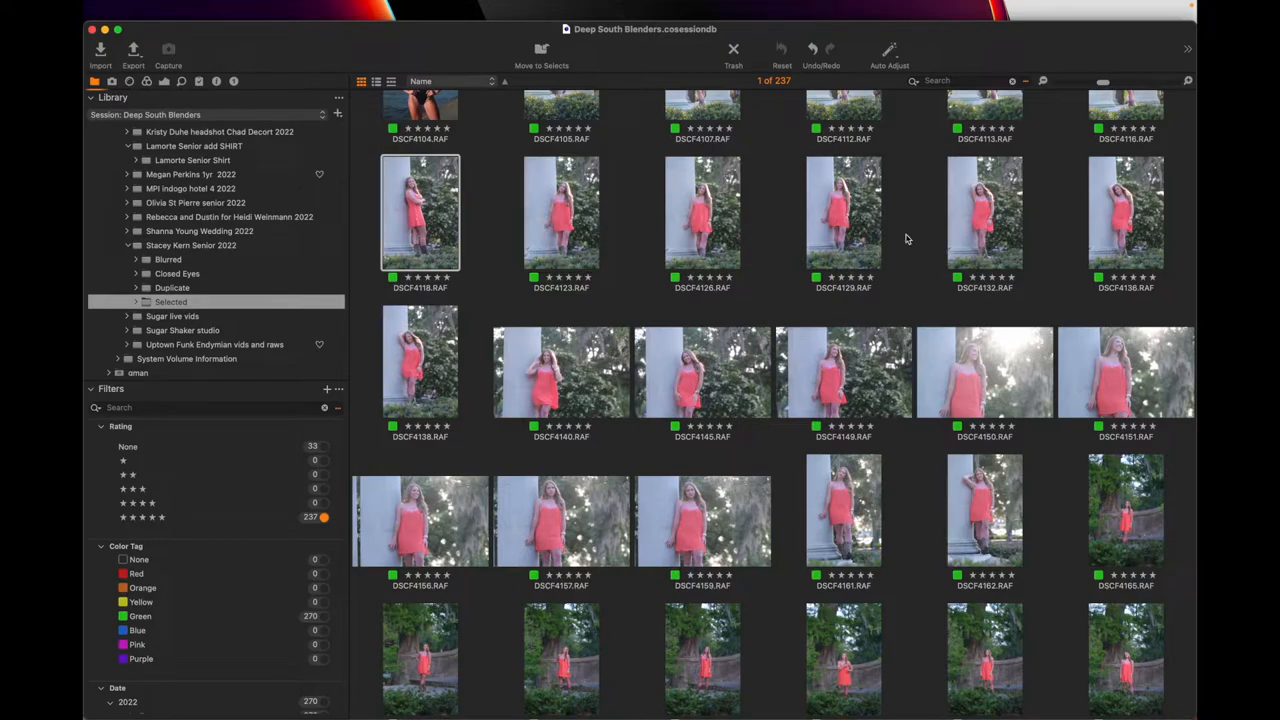
pyautogui.click(844, 212)
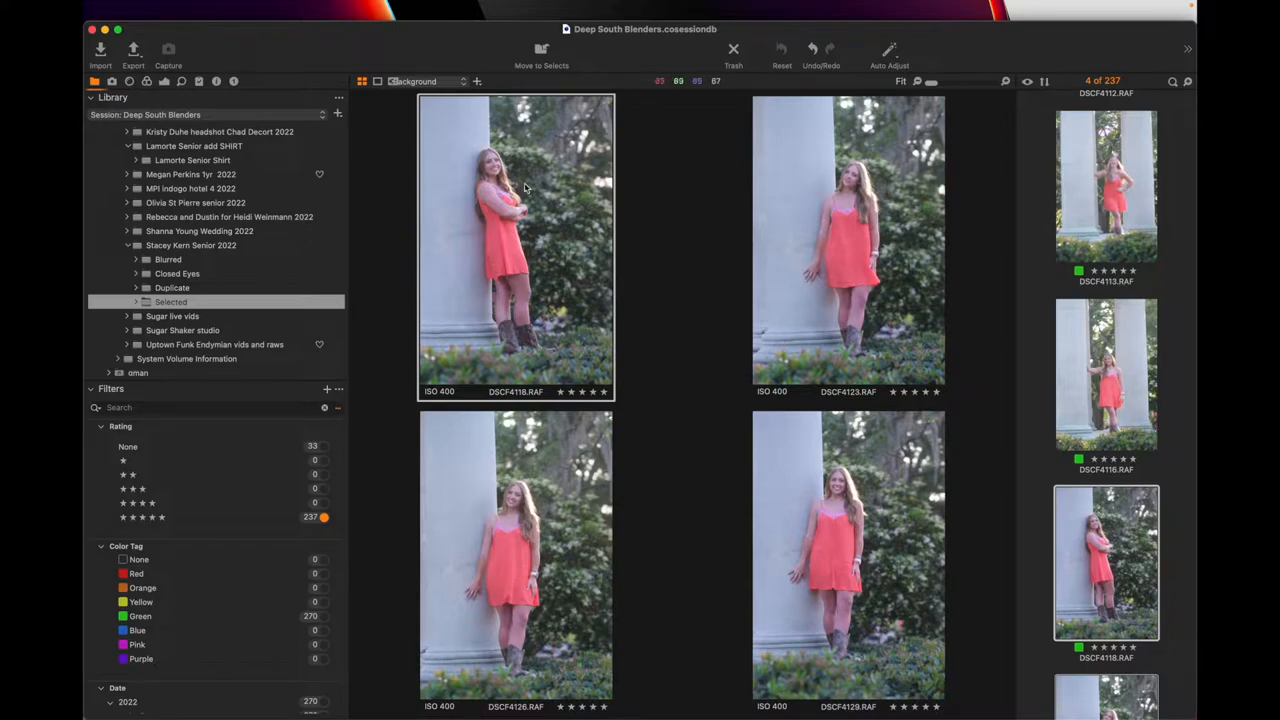
# Review red-dress picks large, downgrade the reject to two stars, leaving 235 five-star images
pyautogui.click(376, 80)
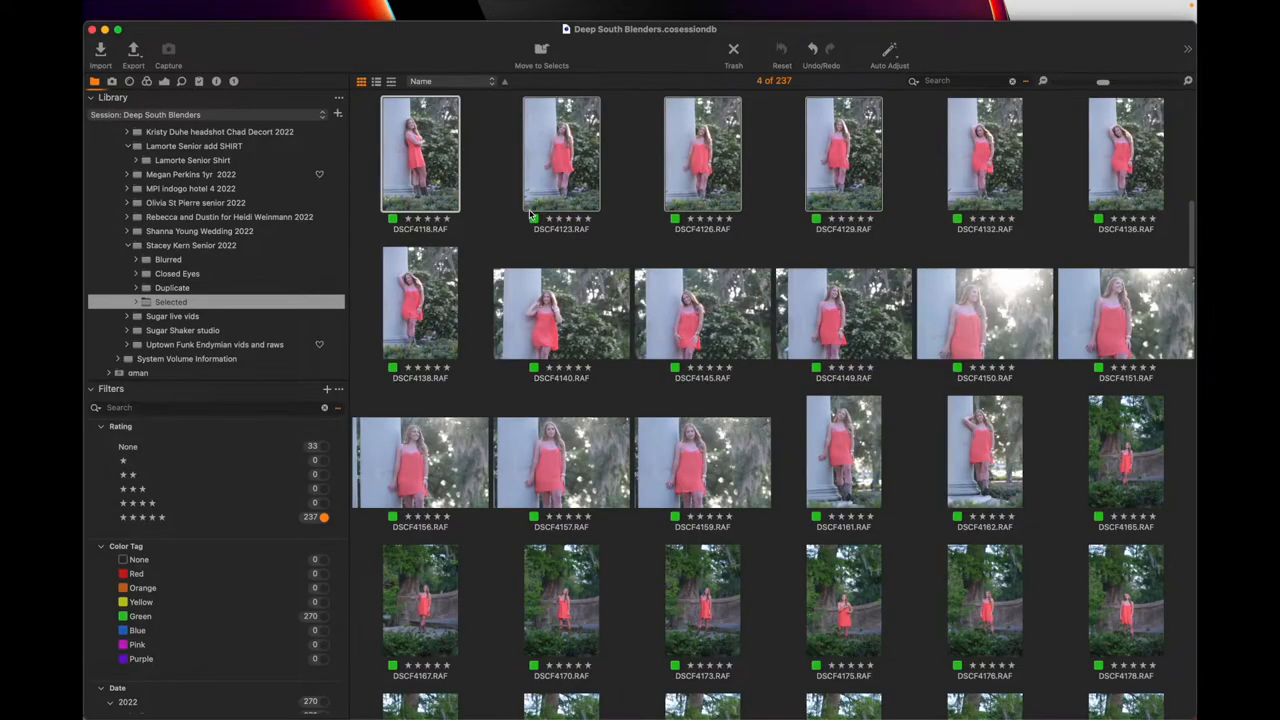
pyautogui.click(420, 152)
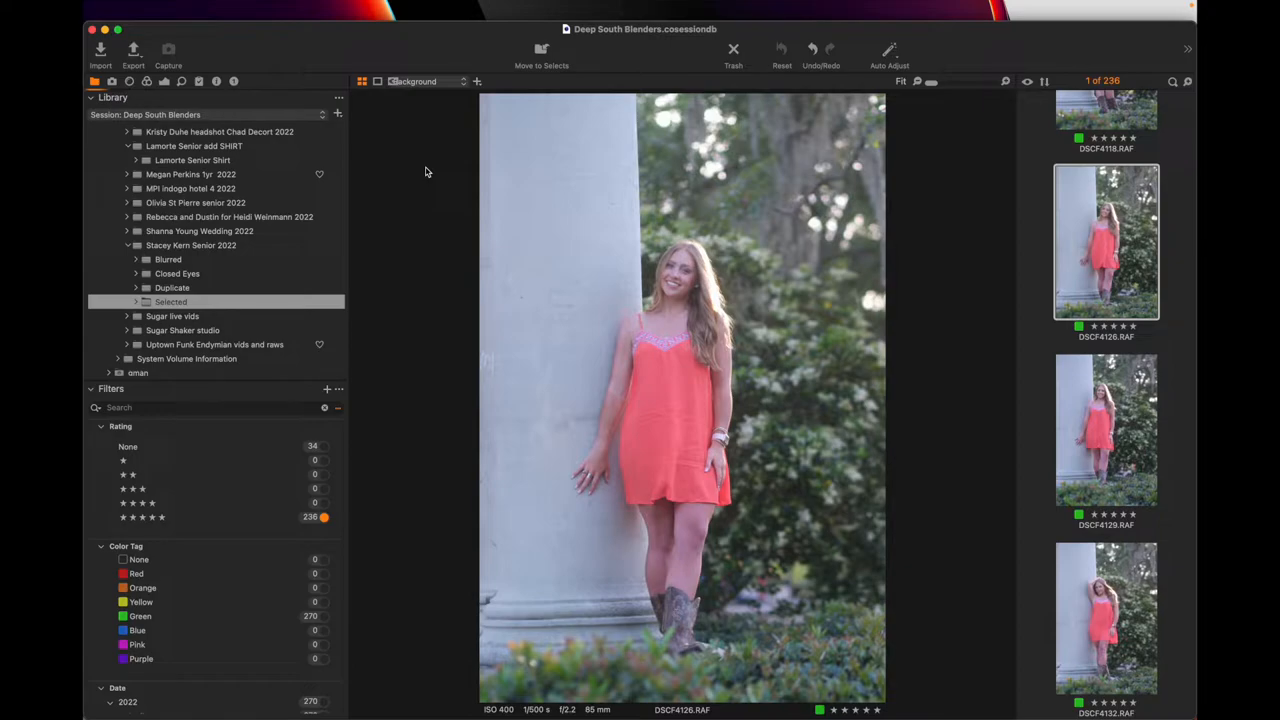
pyautogui.click(1104, 430)
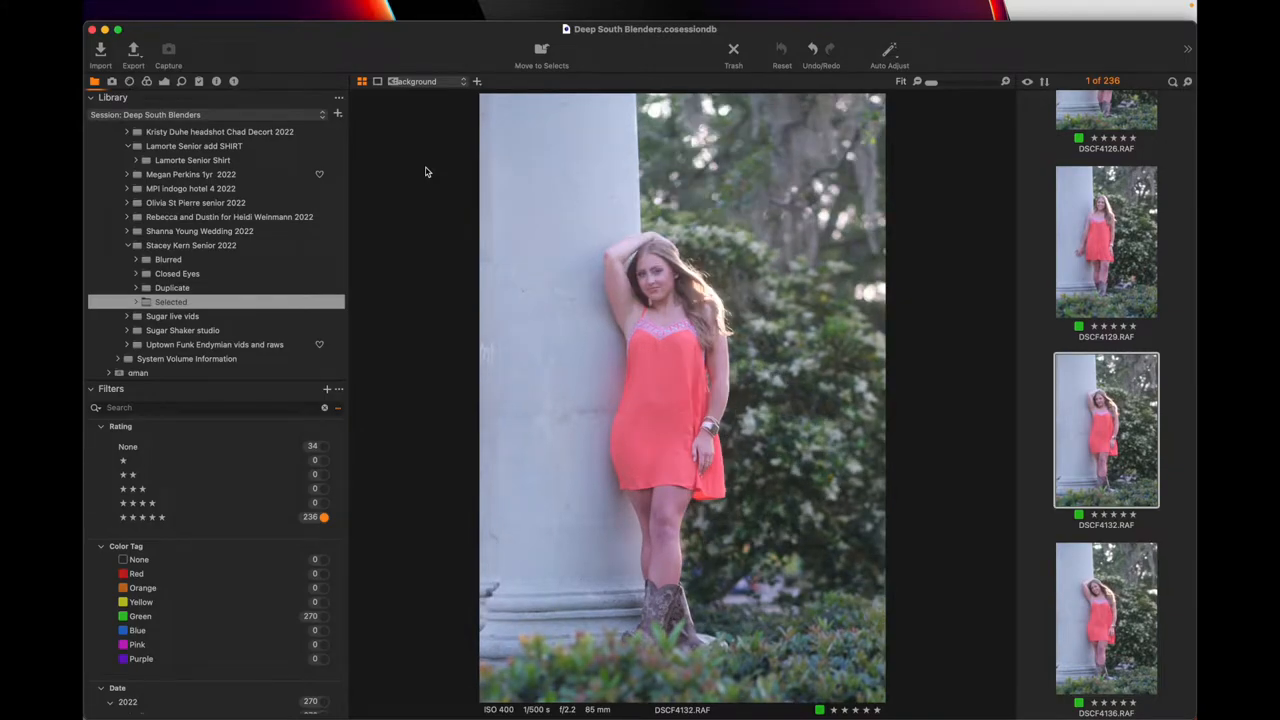
pyautogui.moveTo(450, 156)
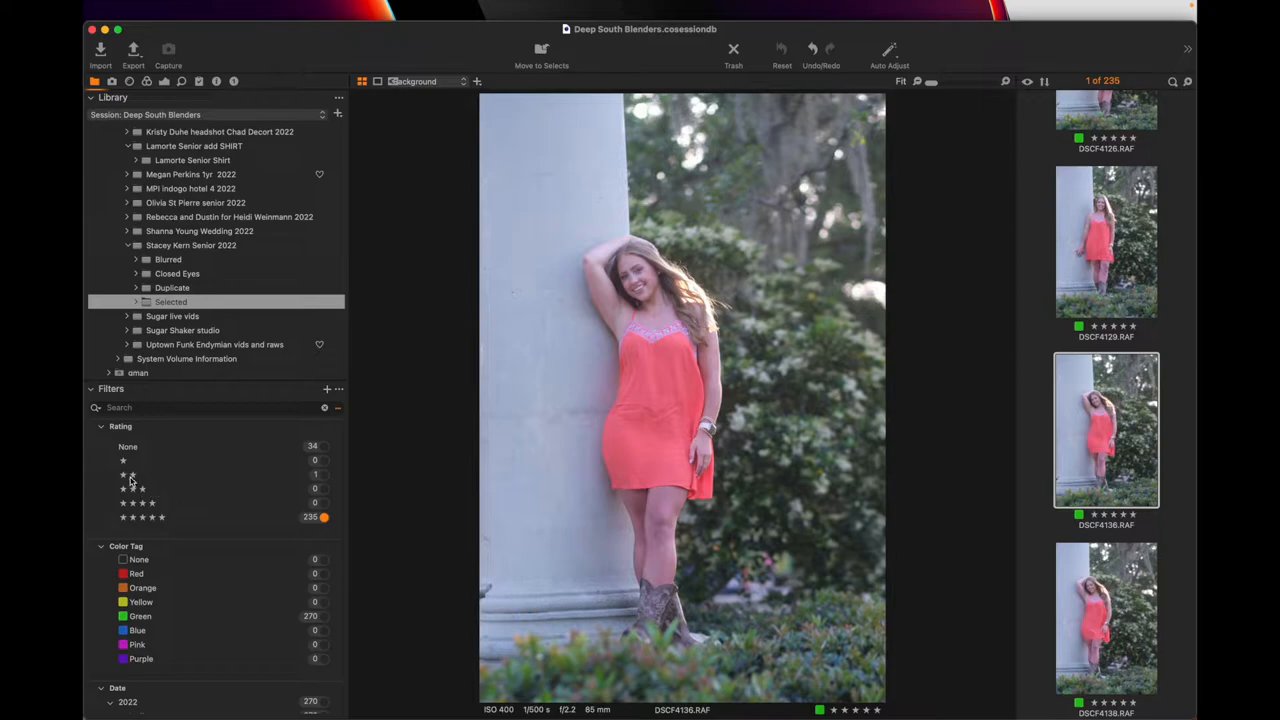
pyautogui.moveTo(138, 476)
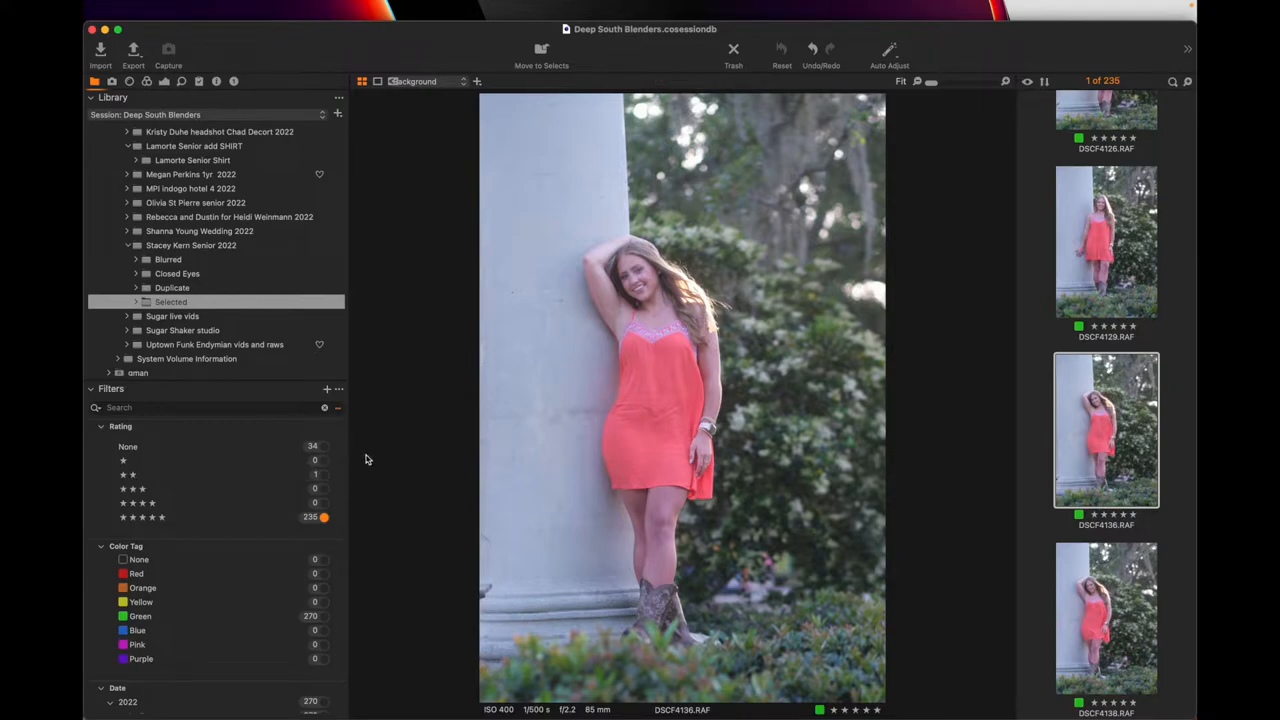
pyautogui.moveTo(324, 480)
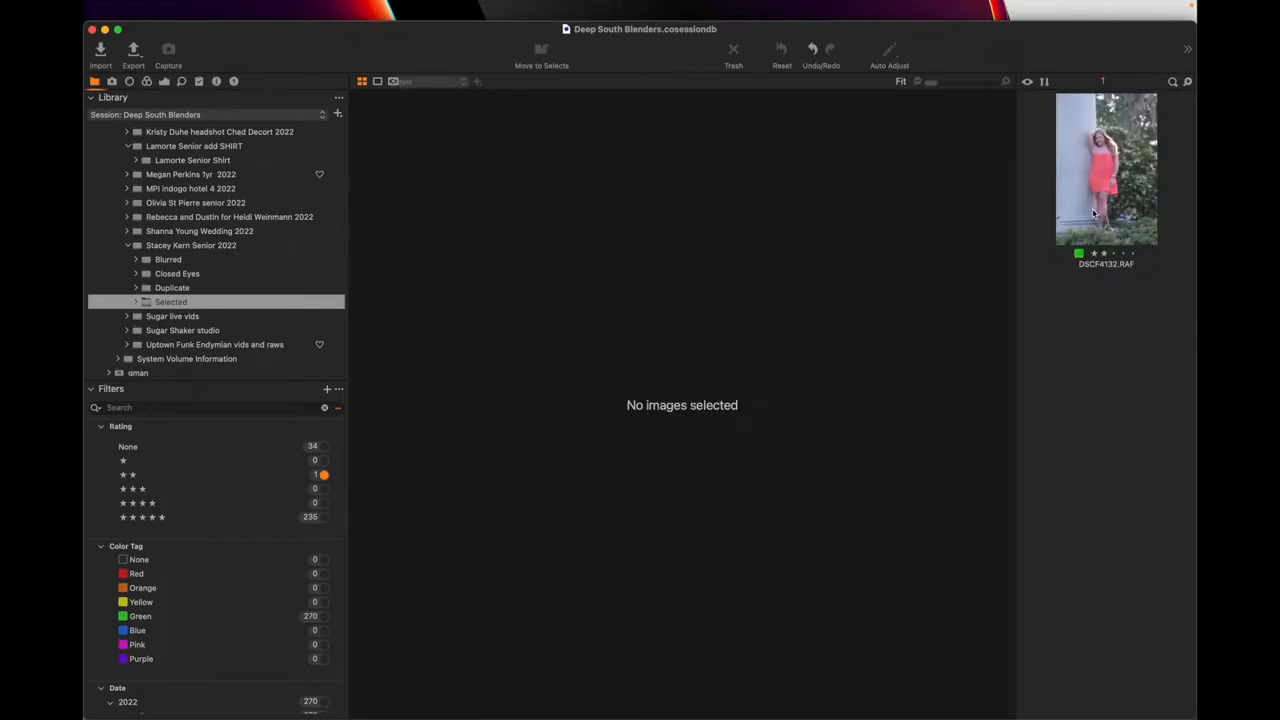
pyautogui.moveTo(336, 452)
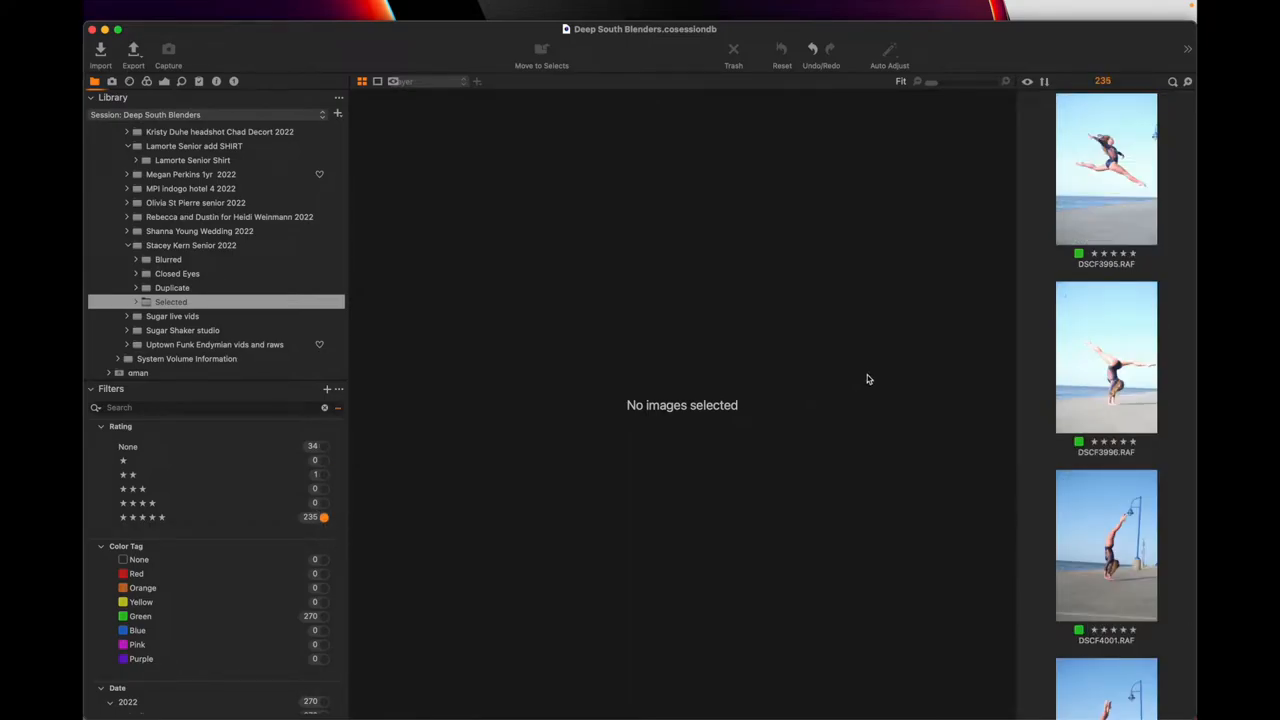
pyautogui.scroll(-3)
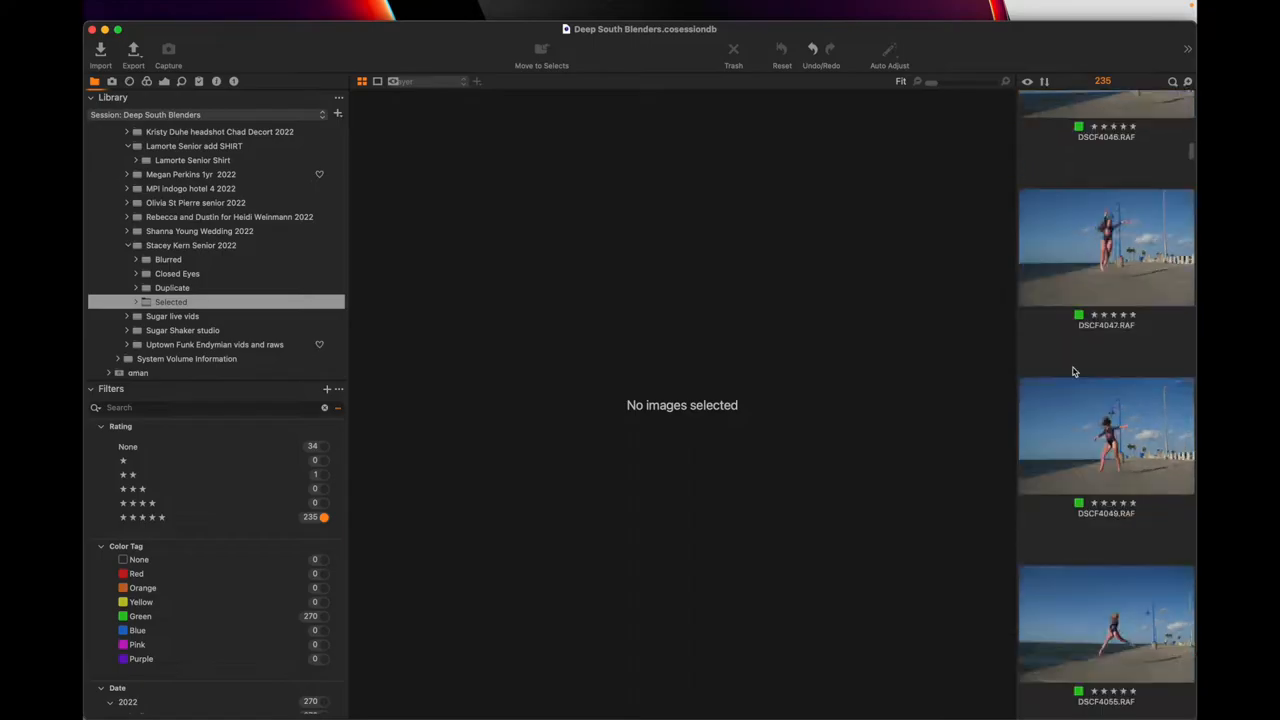
pyautogui.scroll(-3)
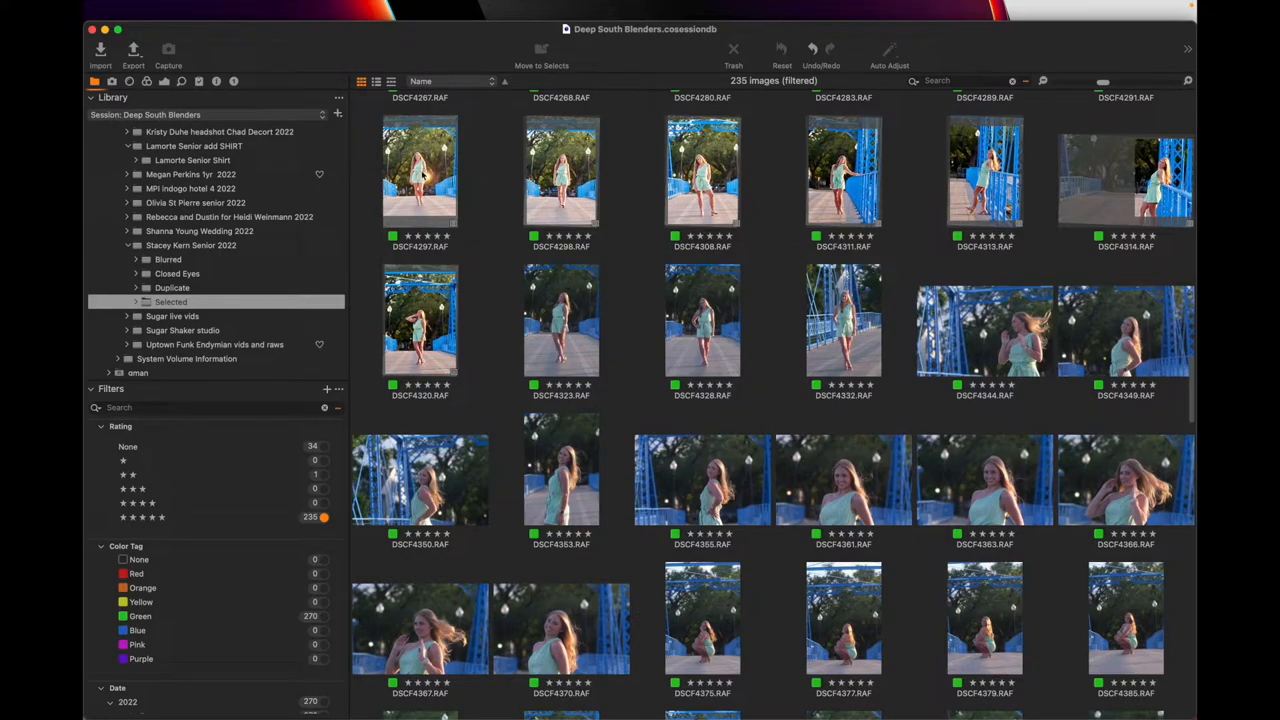
# Review a bridge-shoot pick large and lower the reject's rating, leaving 234 five-star picks
pyautogui.click(844, 176)
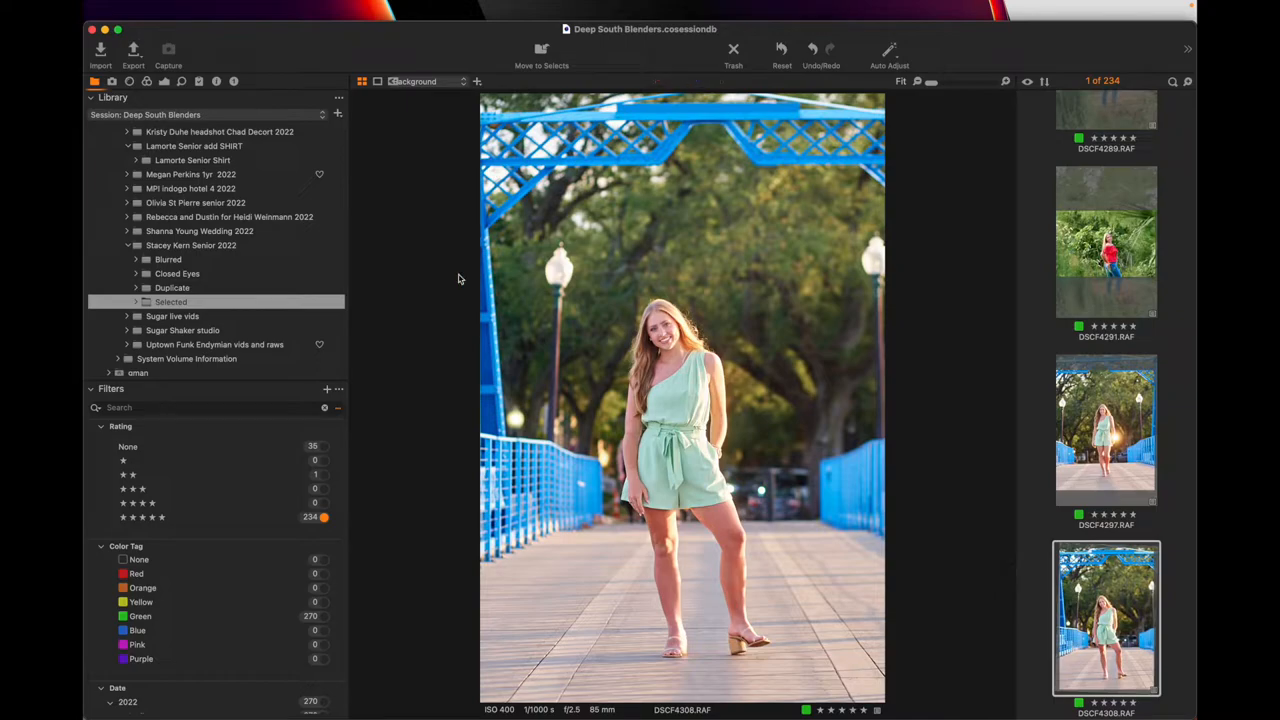
pyautogui.moveTo(464, 226)
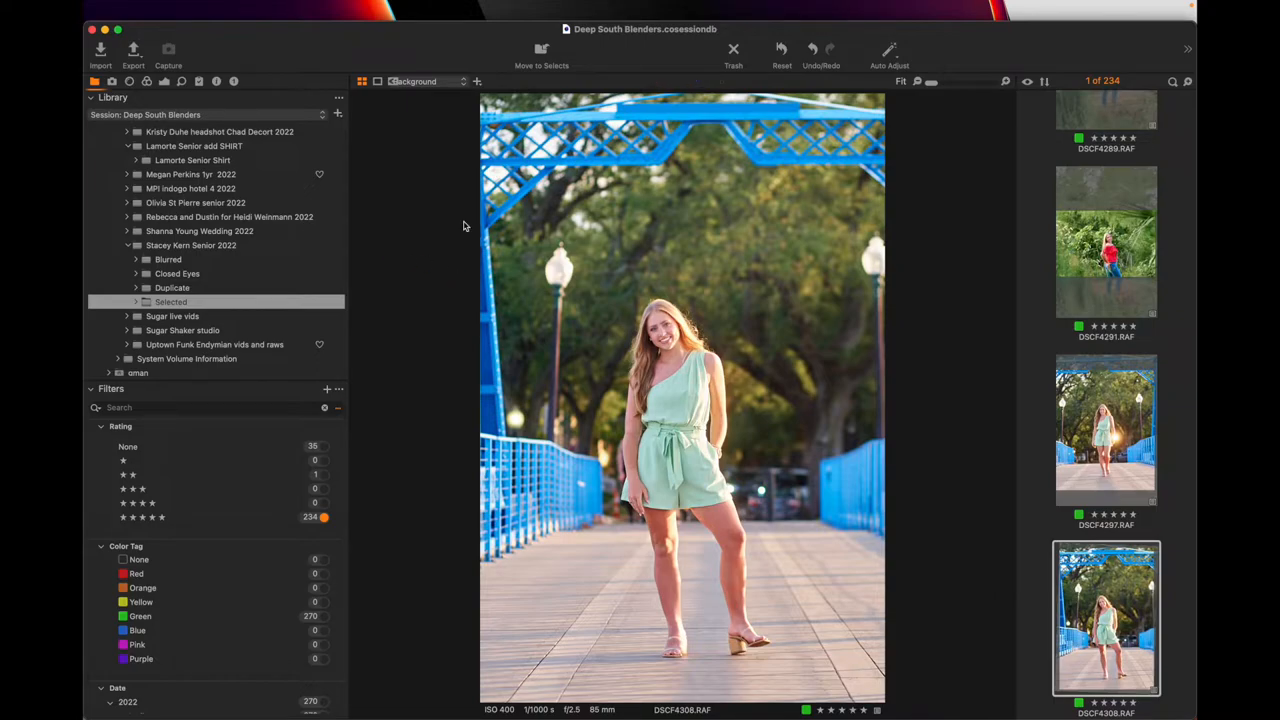
pyautogui.click(132, 52)
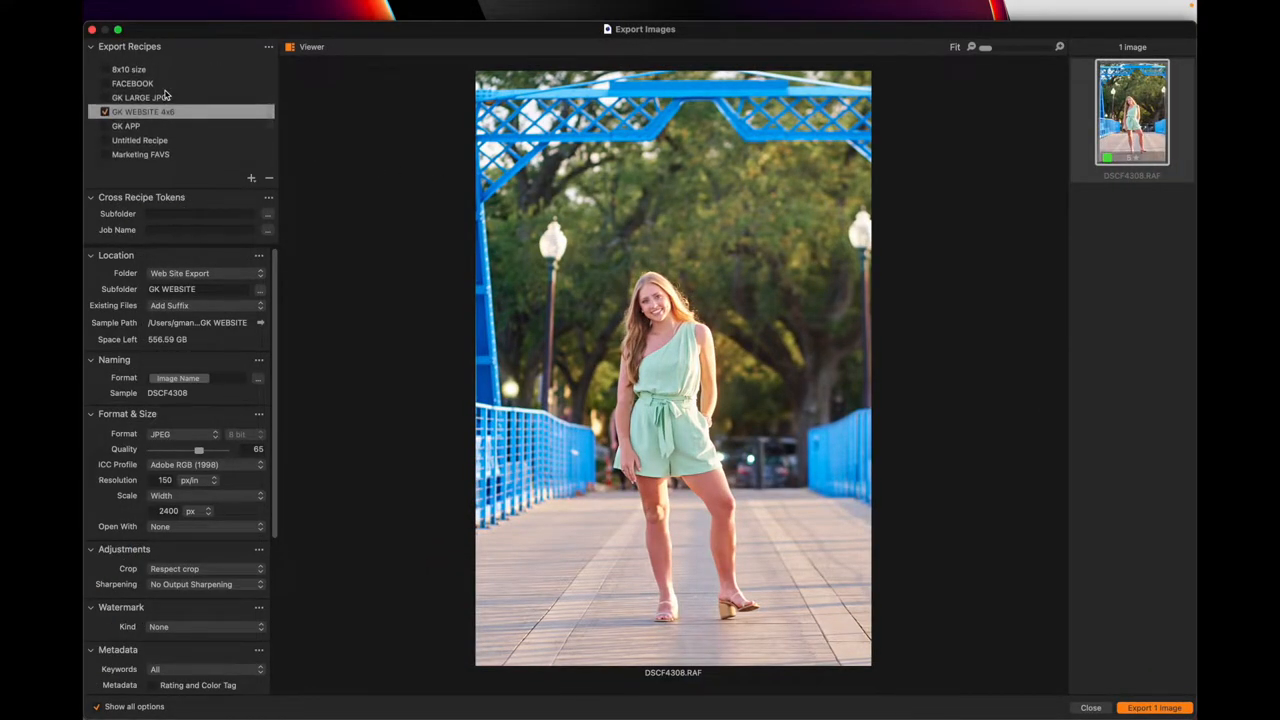
pyautogui.moveTo(144, 96)
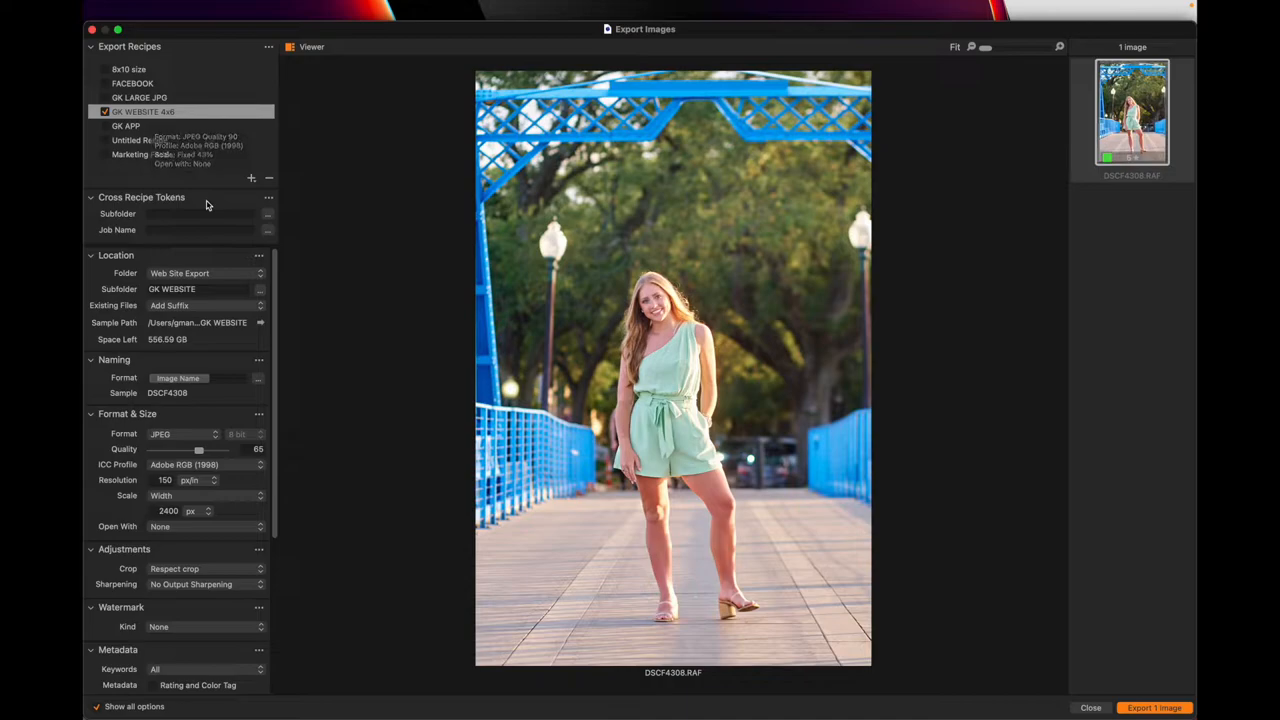
pyautogui.moveTo(208, 206)
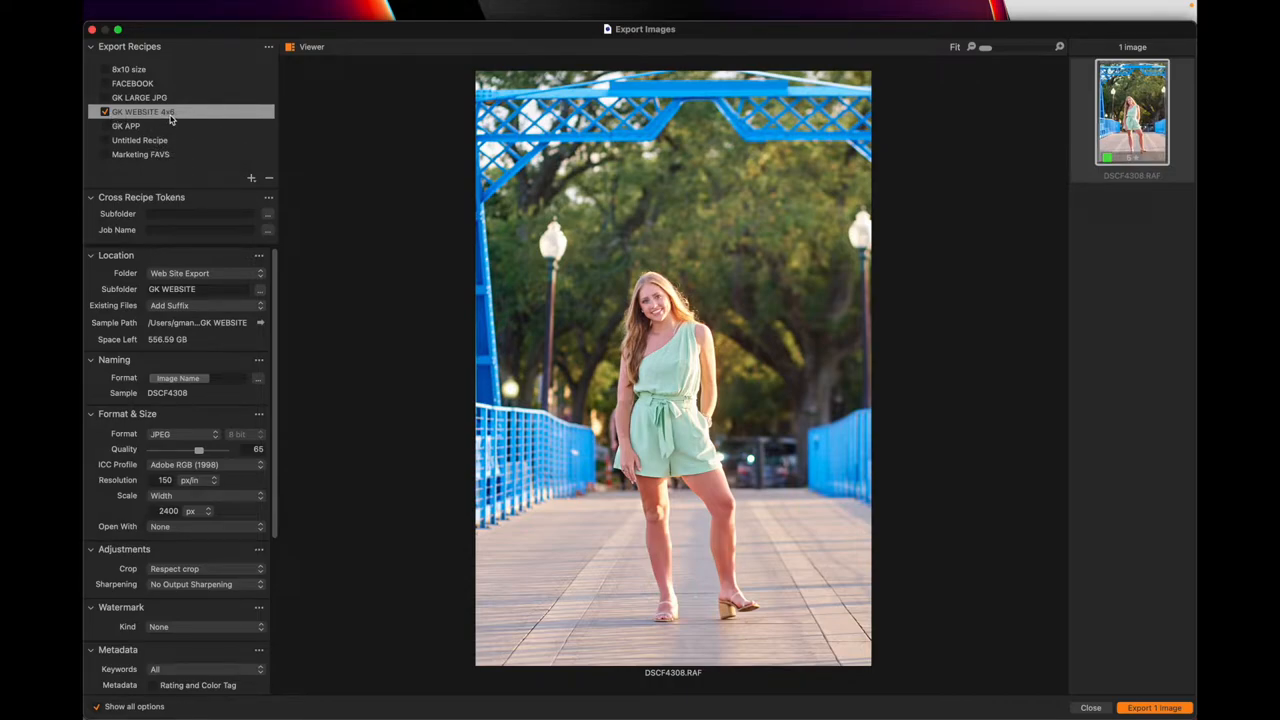
pyautogui.moveTo(156, 112)
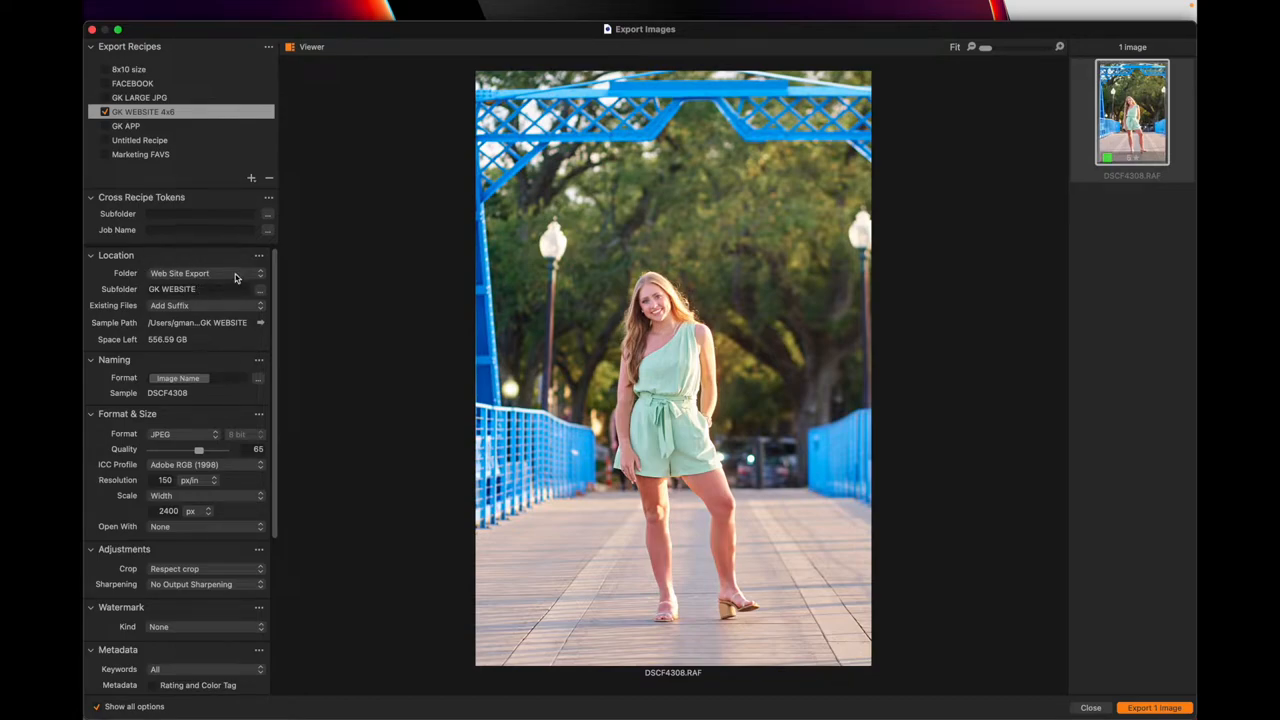
pyautogui.moveTo(184, 254)
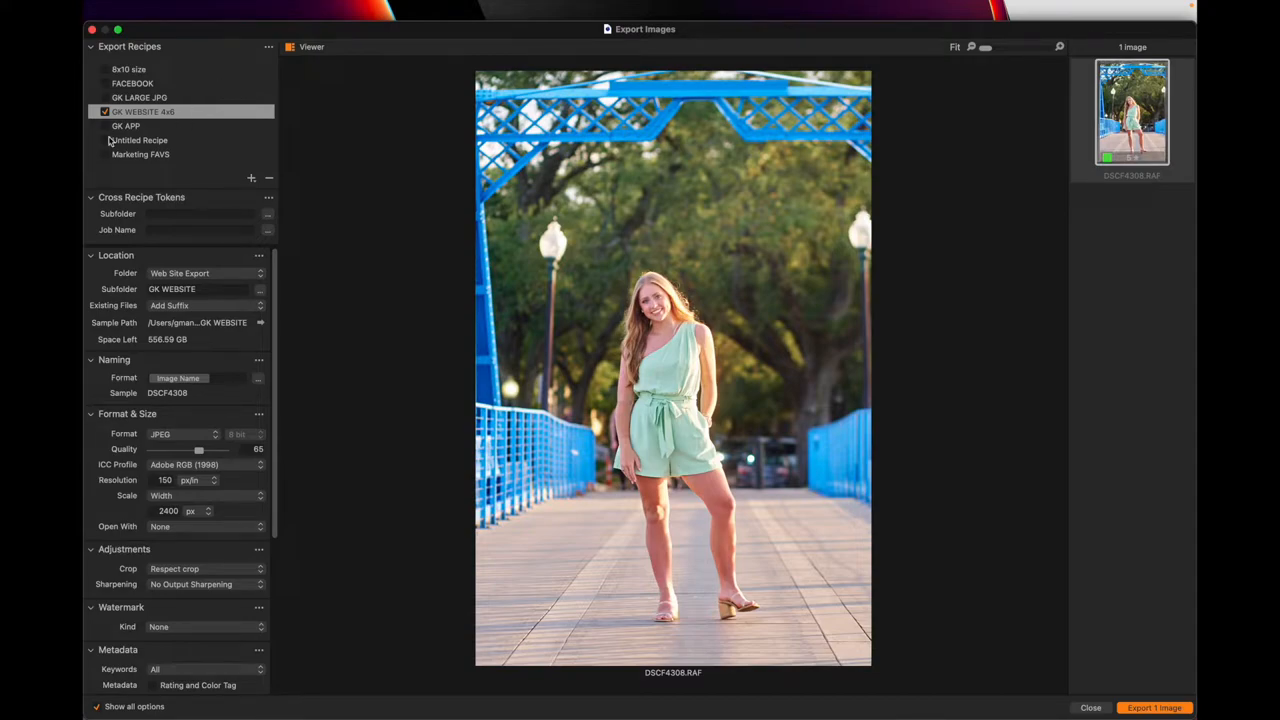
pyautogui.click(142, 112)
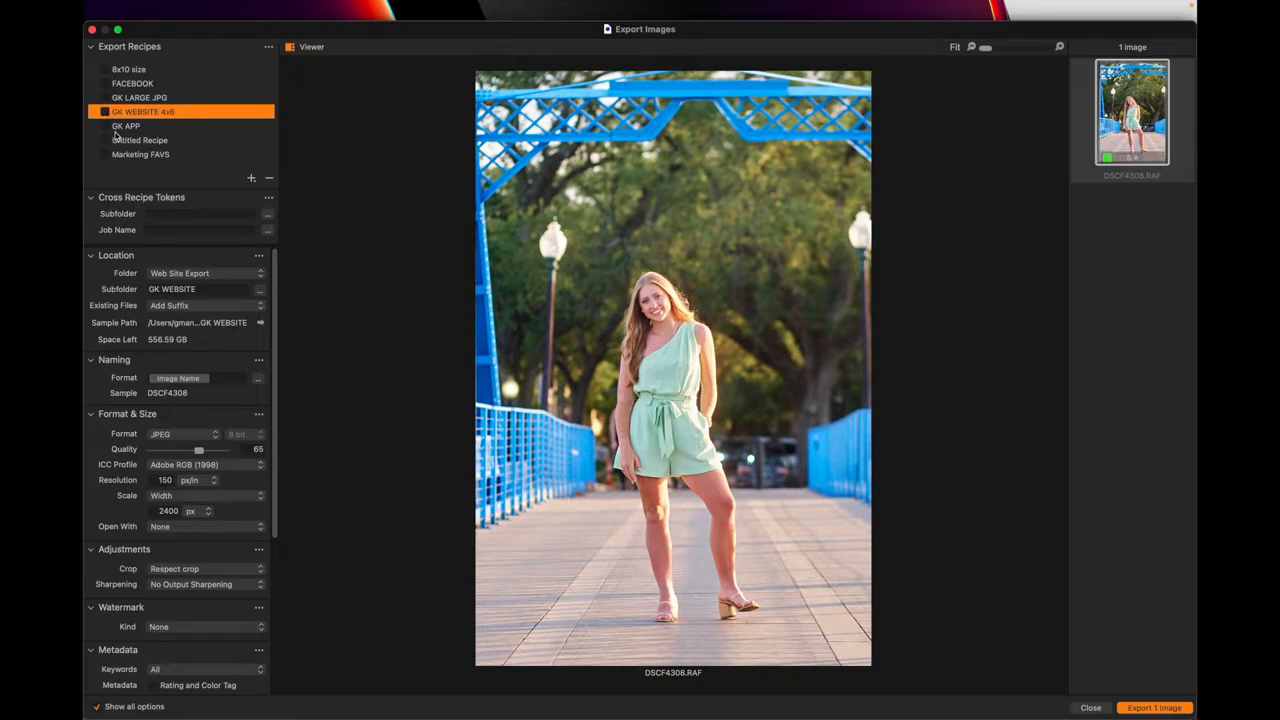
# Export DSCF4308 with the GK WEBSITE 4x6 recipe after checking its settings
pyautogui.click(104, 112)
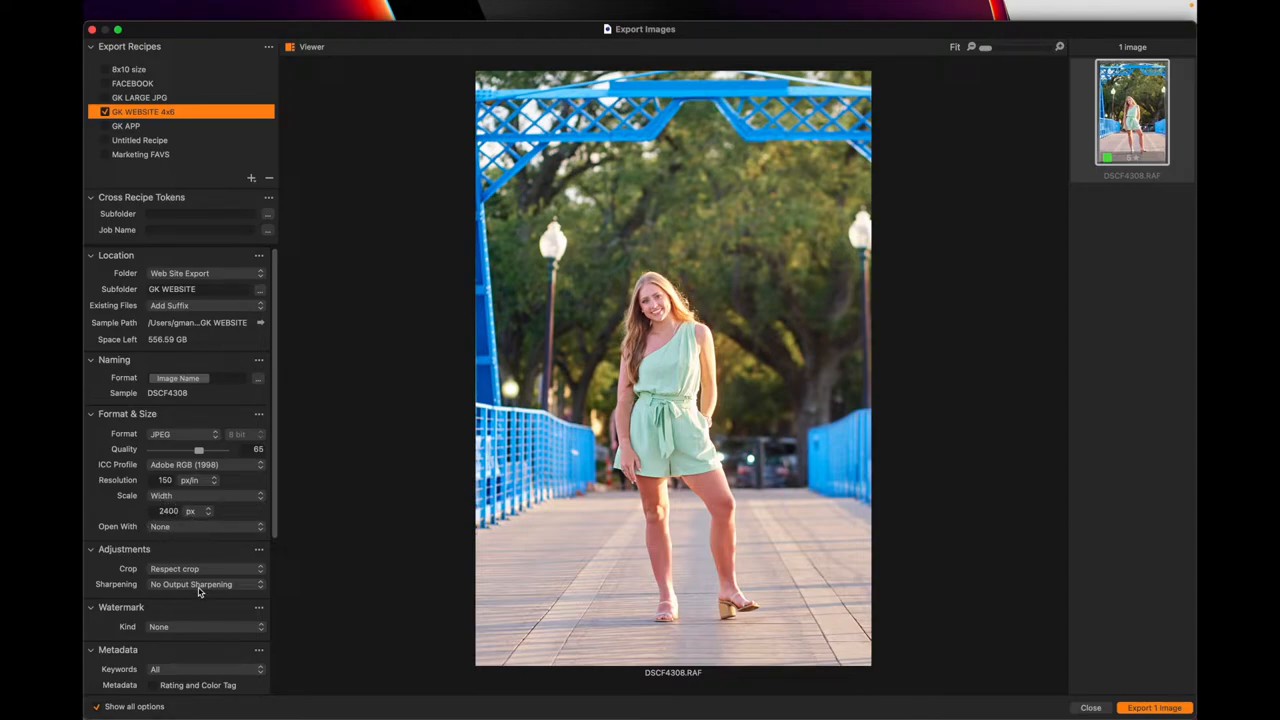
pyautogui.scroll(-3)
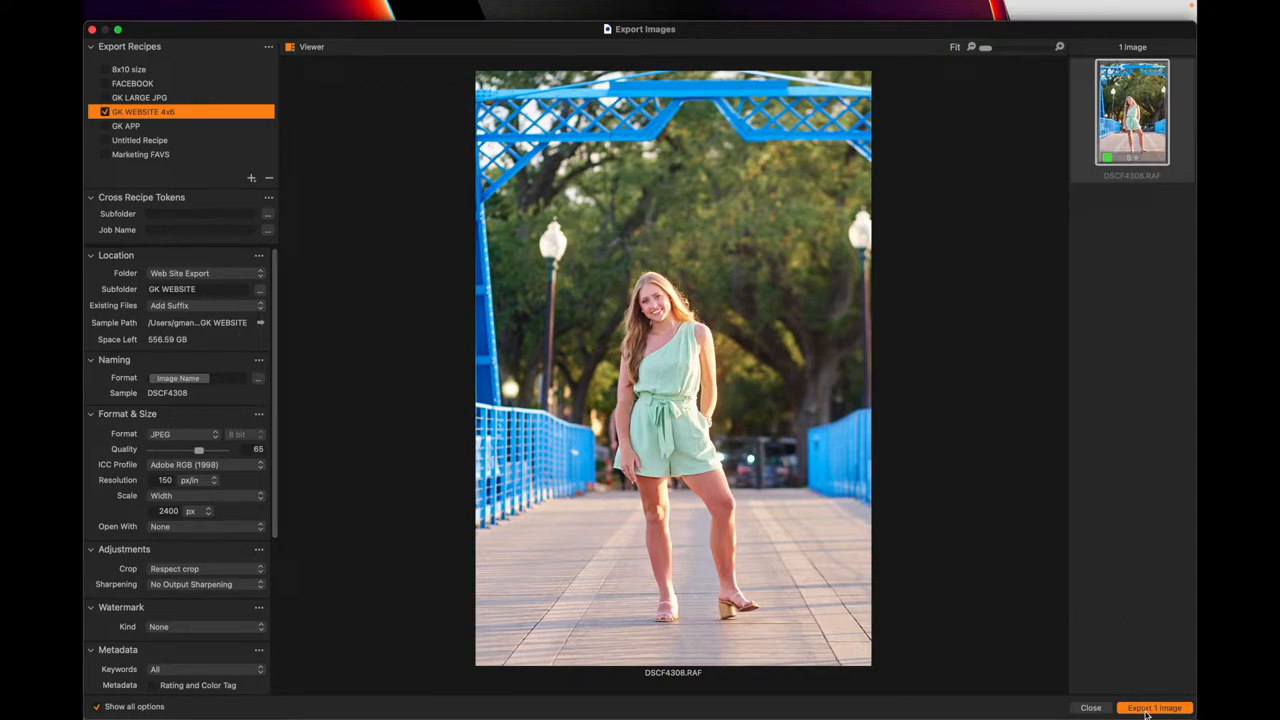
pyautogui.click(1090, 708)
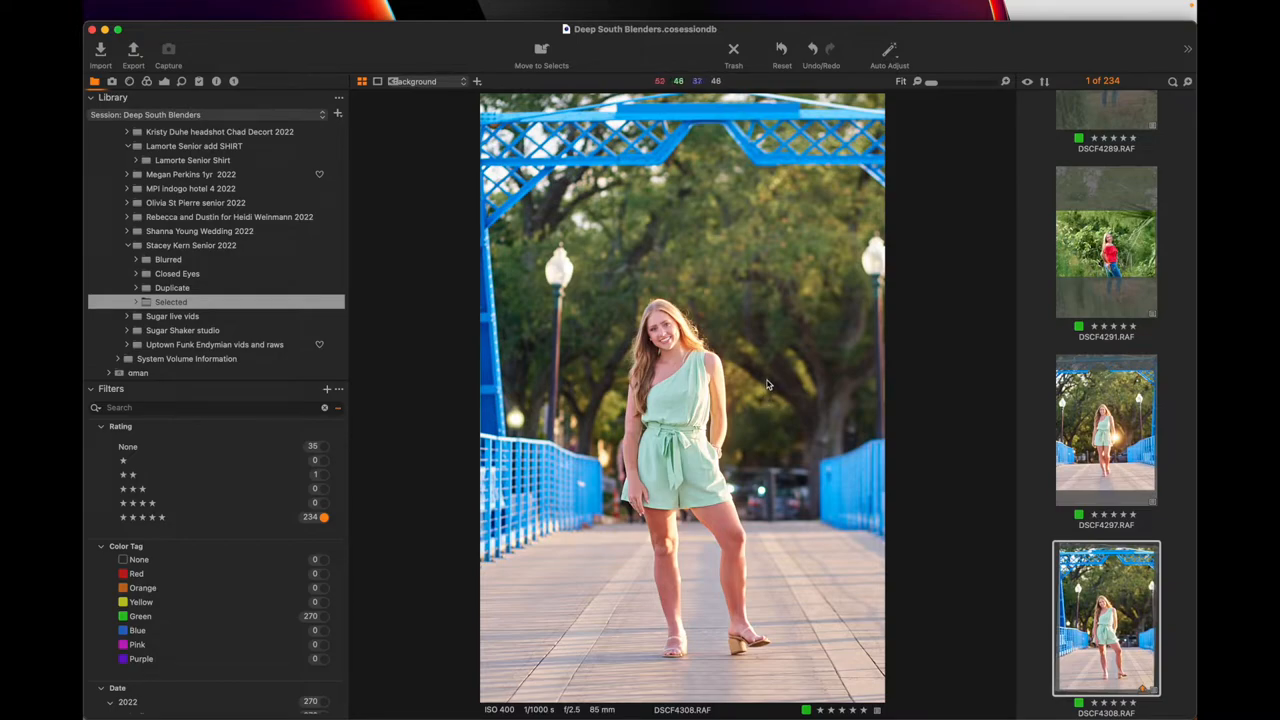
pyautogui.moveTo(744, 352)
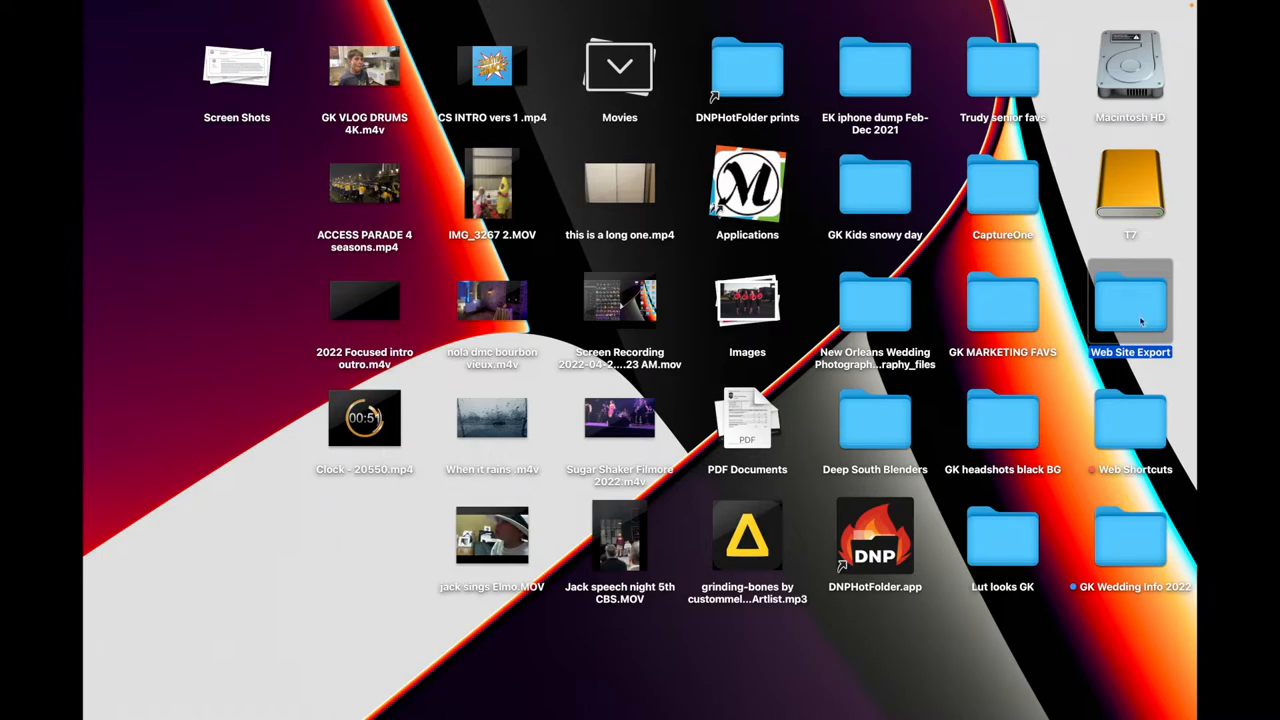
# Browse Web Site Export > GK WEBSITE in Finder and inspect the exported DSCF4308.jpg
pyautogui.doubleClick(1130, 304)
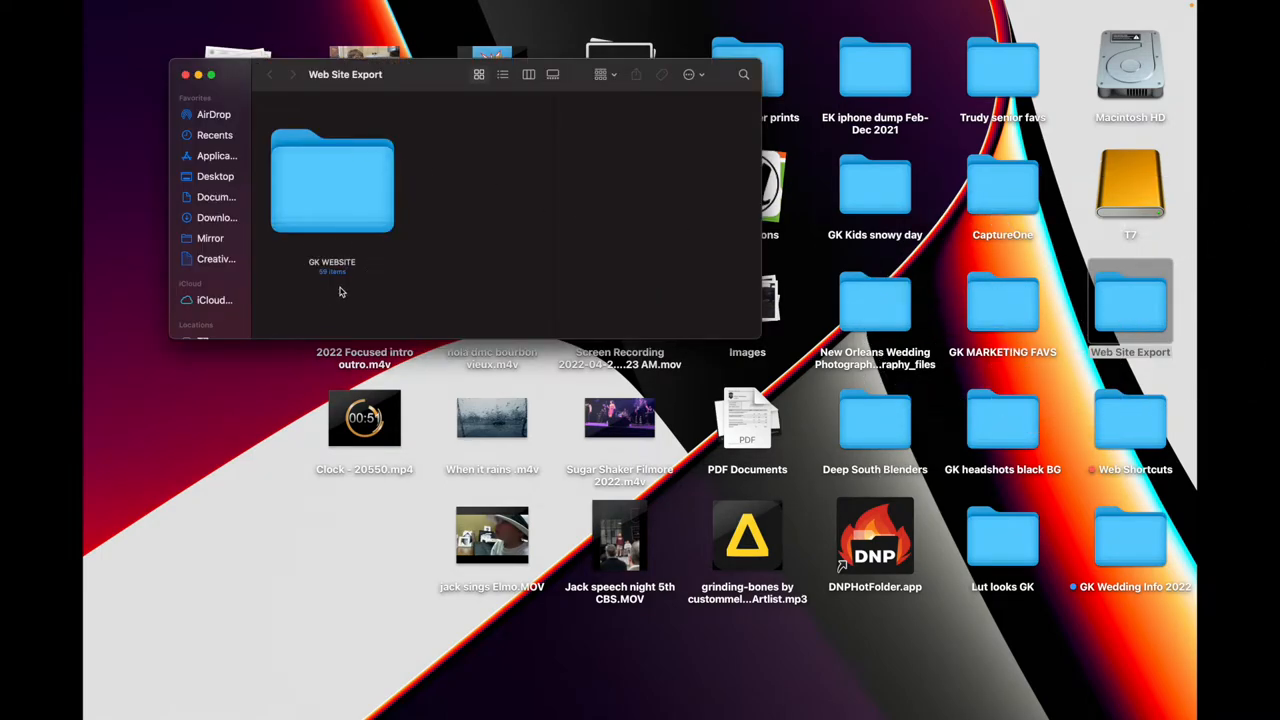
pyautogui.doubleClick(332, 182)
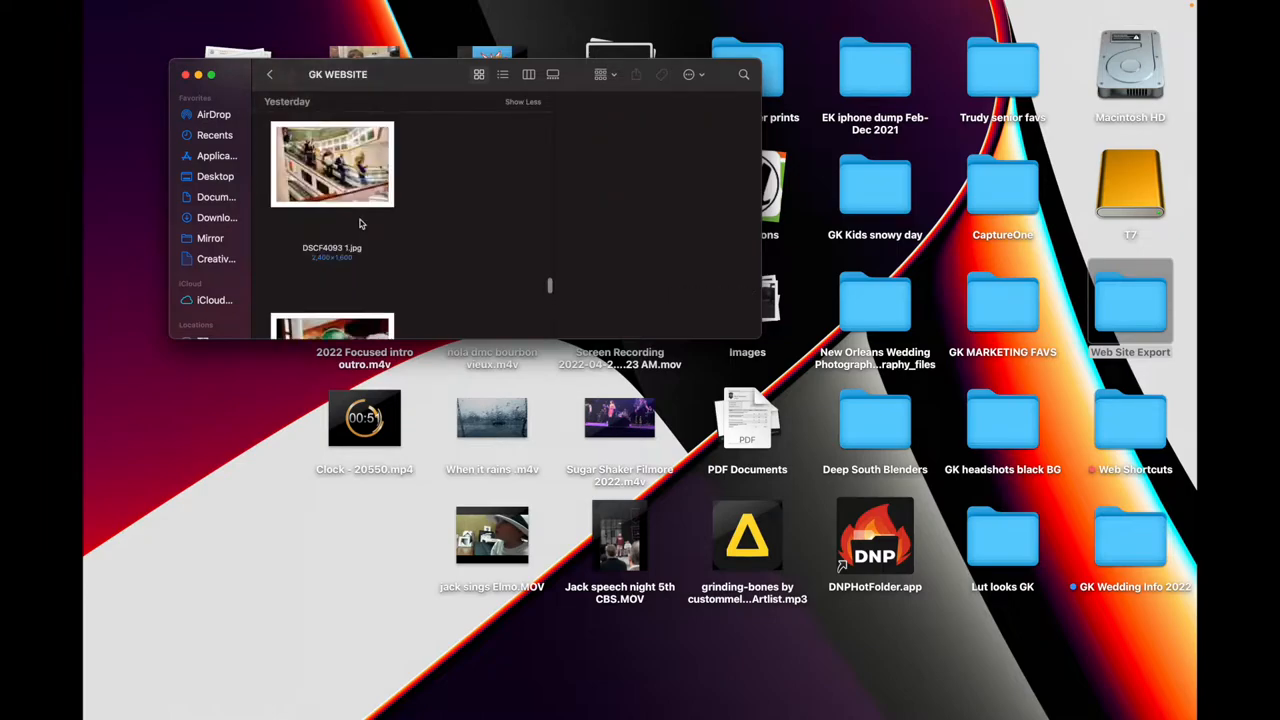
pyautogui.click(332, 192)
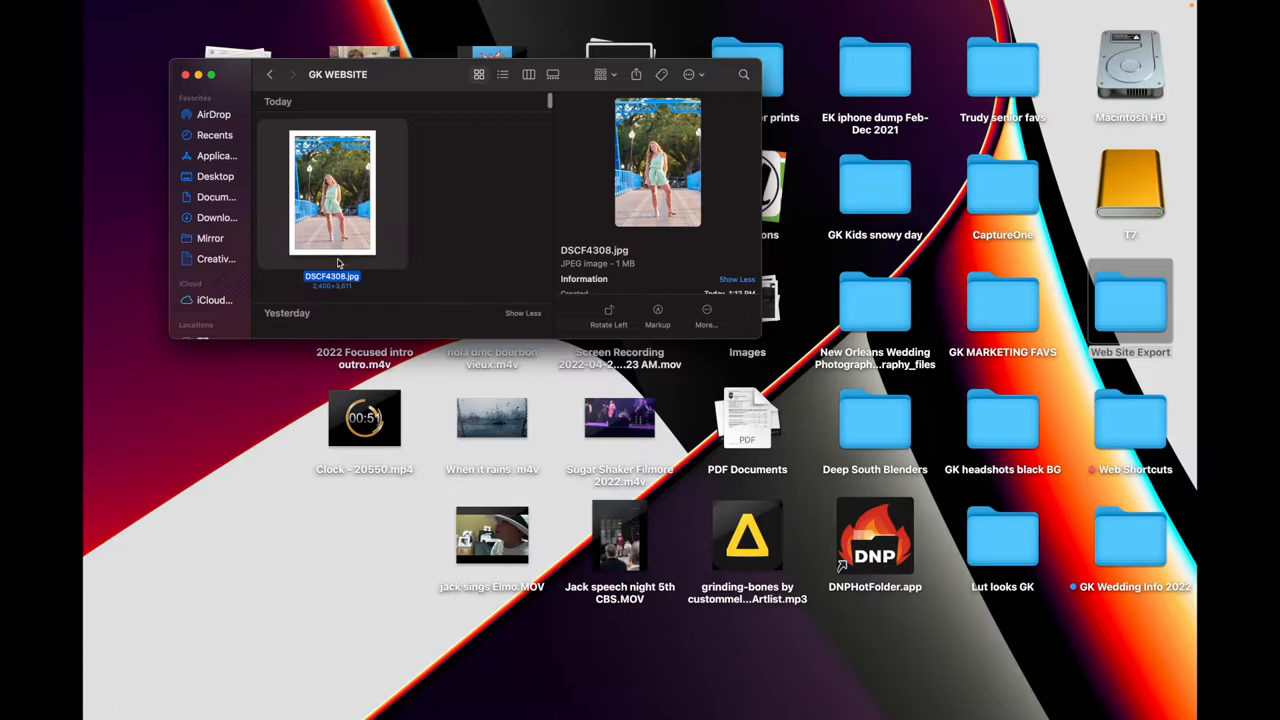
pyautogui.moveTo(344, 266)
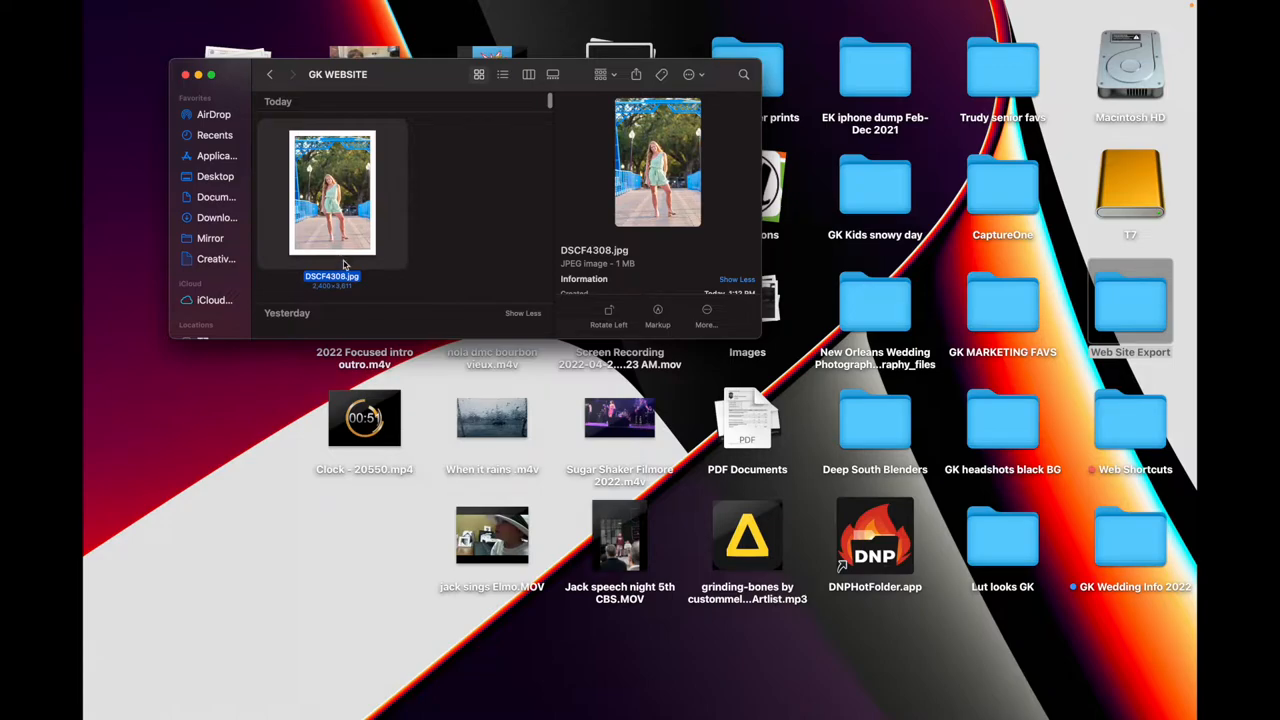
pyautogui.moveTo(344, 268)
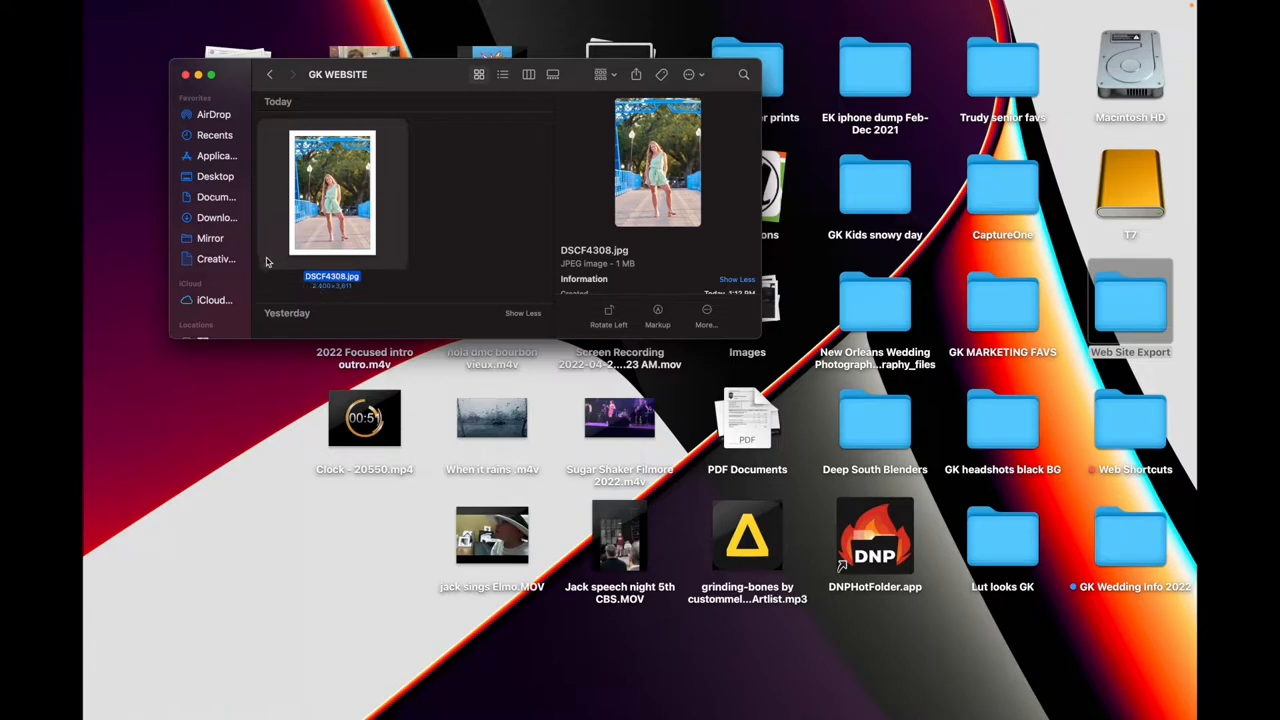
pyautogui.moveTo(672, 672)
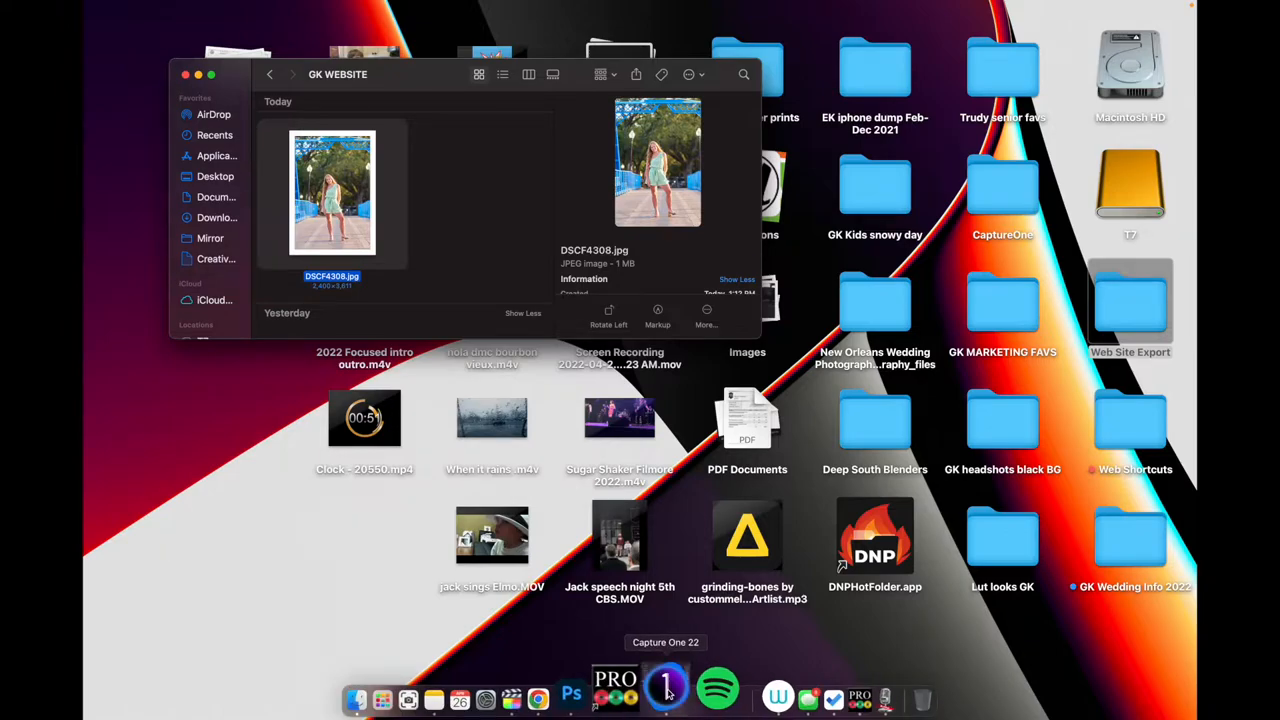
# Switch back to Capture One from the Dock
pyautogui.click(664, 690)
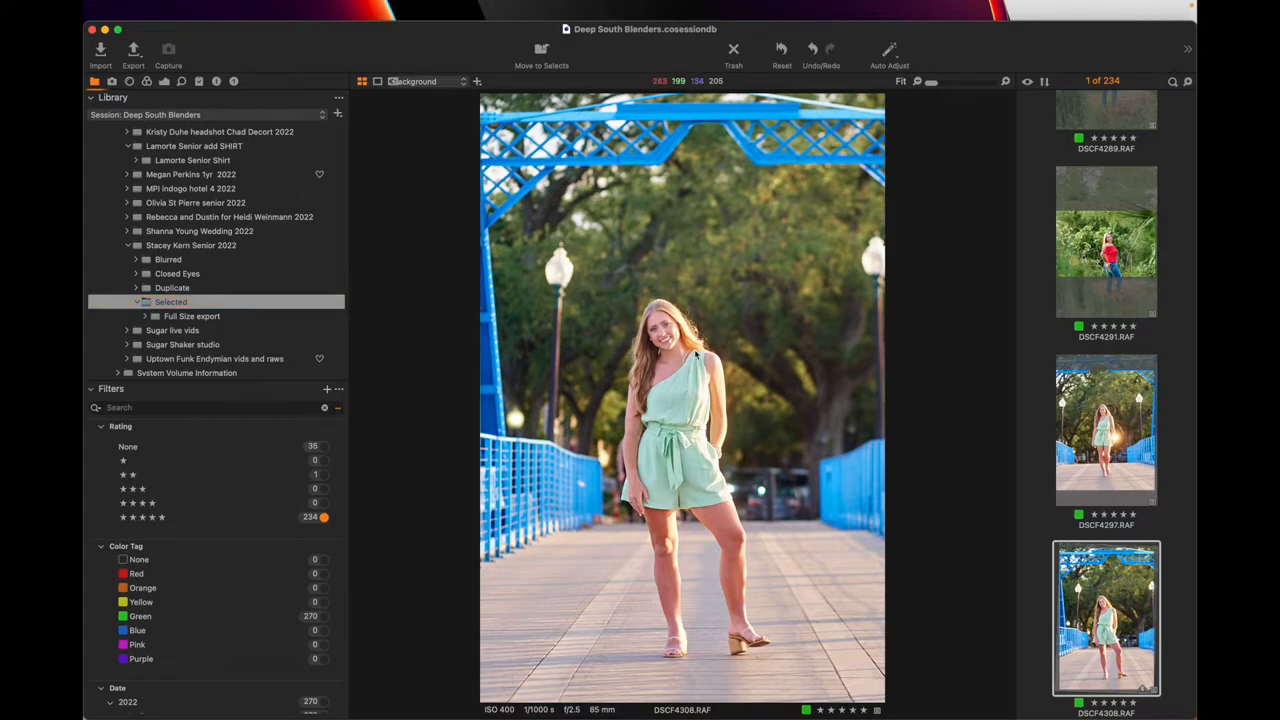
pyautogui.moveTo(724, 390)
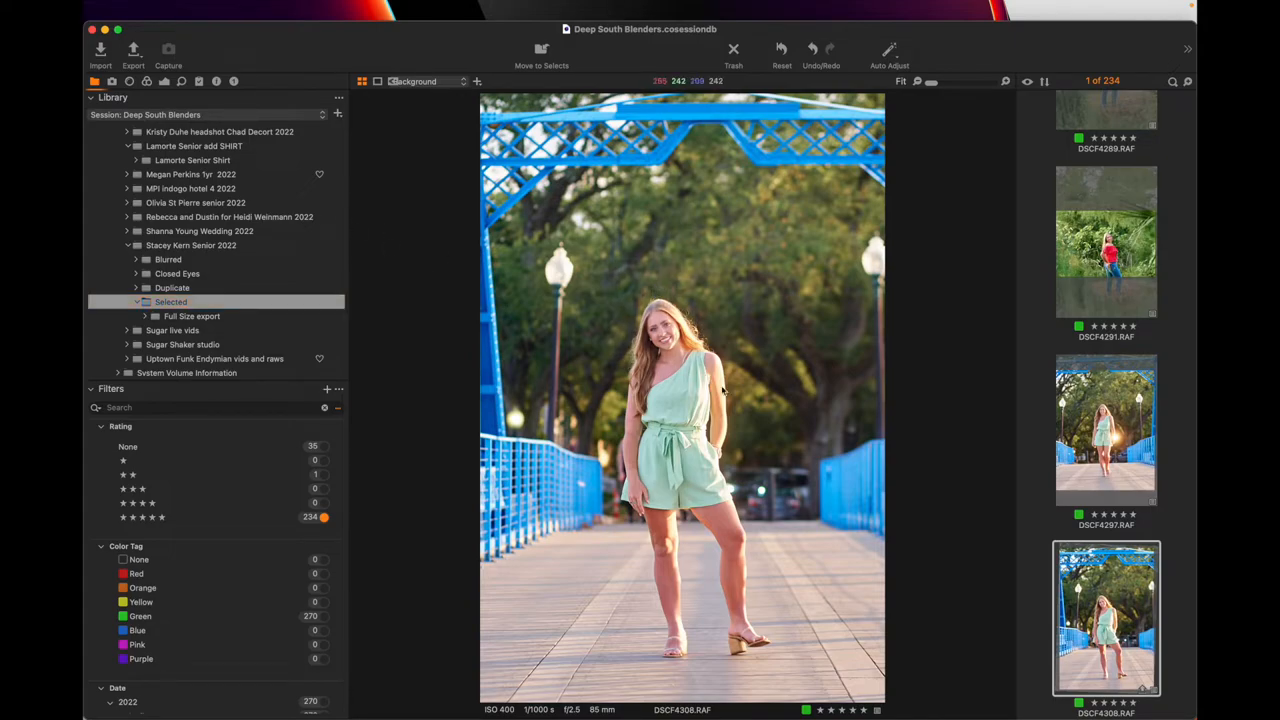
pyautogui.moveTo(614, 370)
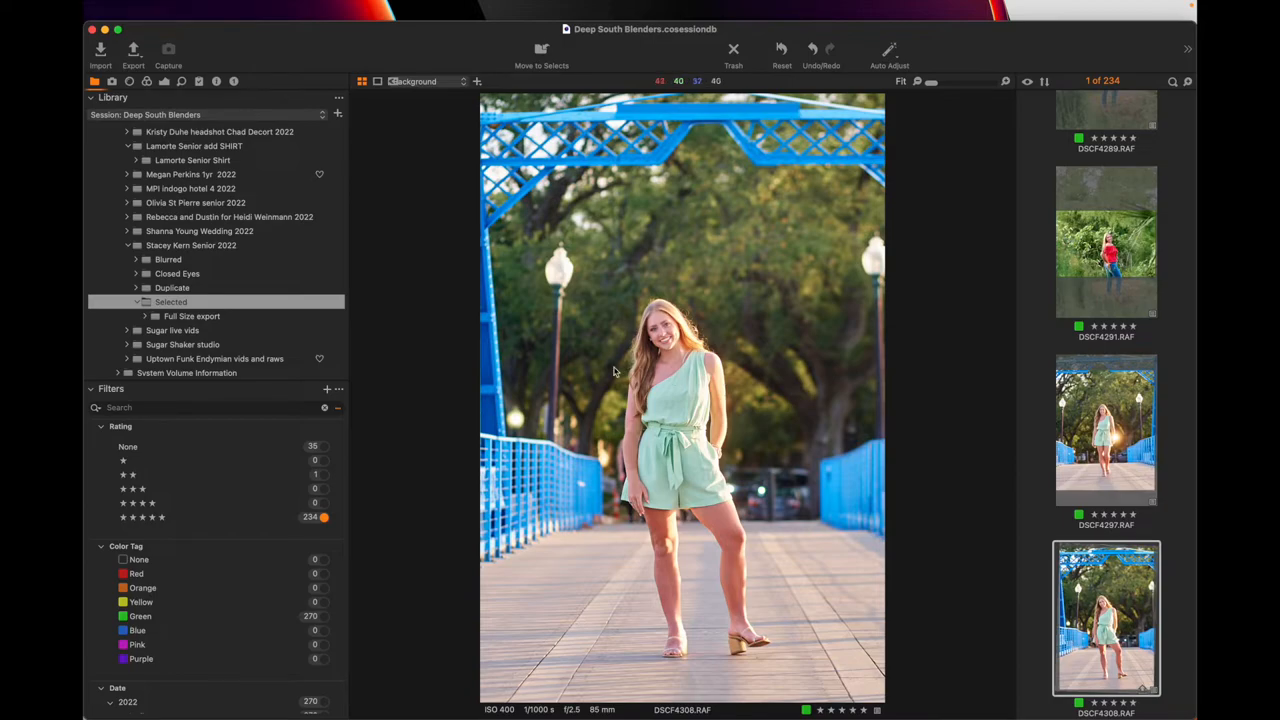
pyautogui.moveTo(250, 268)
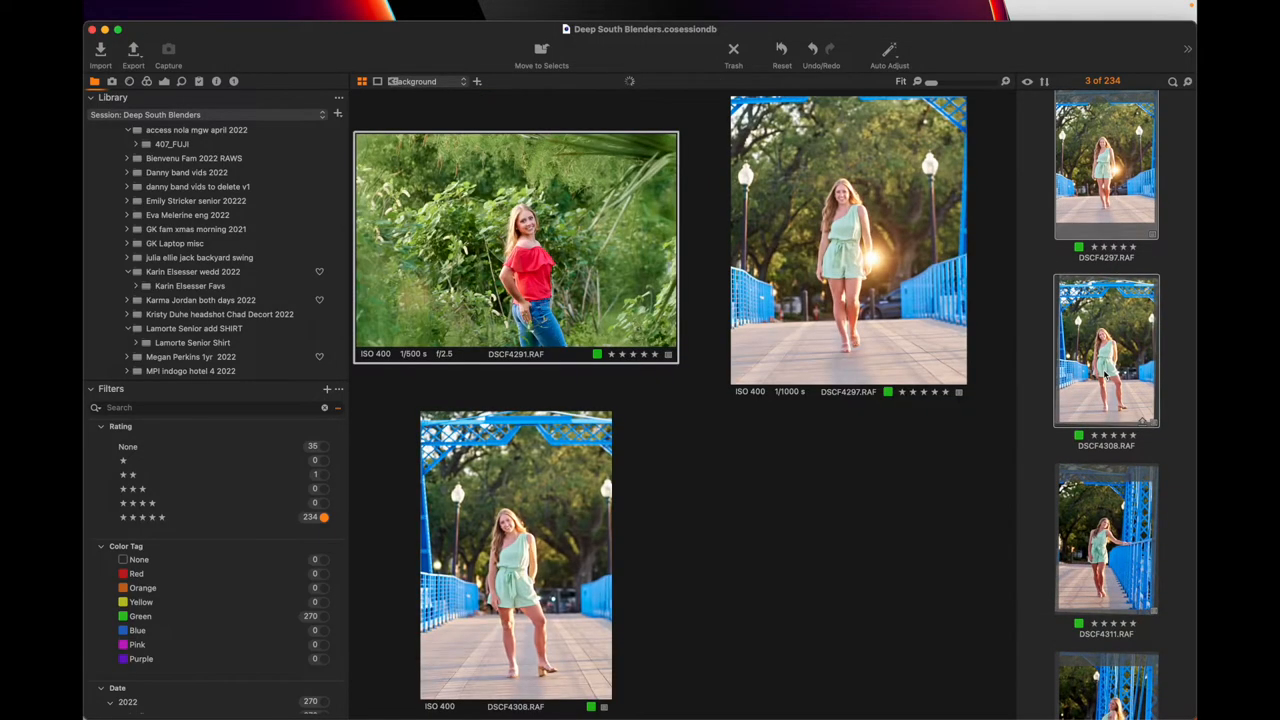
# Export the three picks with the GK LARGE JPG, FACEBOOK and 8x10 size recipes
pyautogui.click(132, 52)
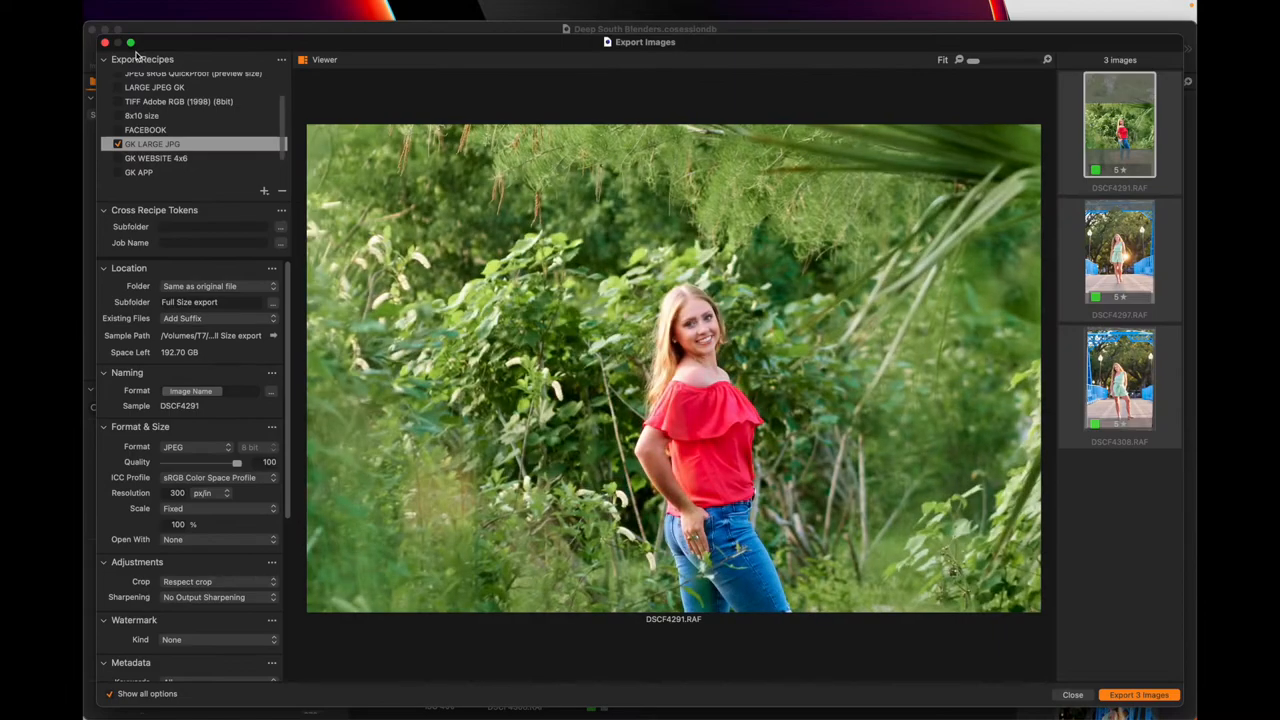
pyautogui.click(152, 144)
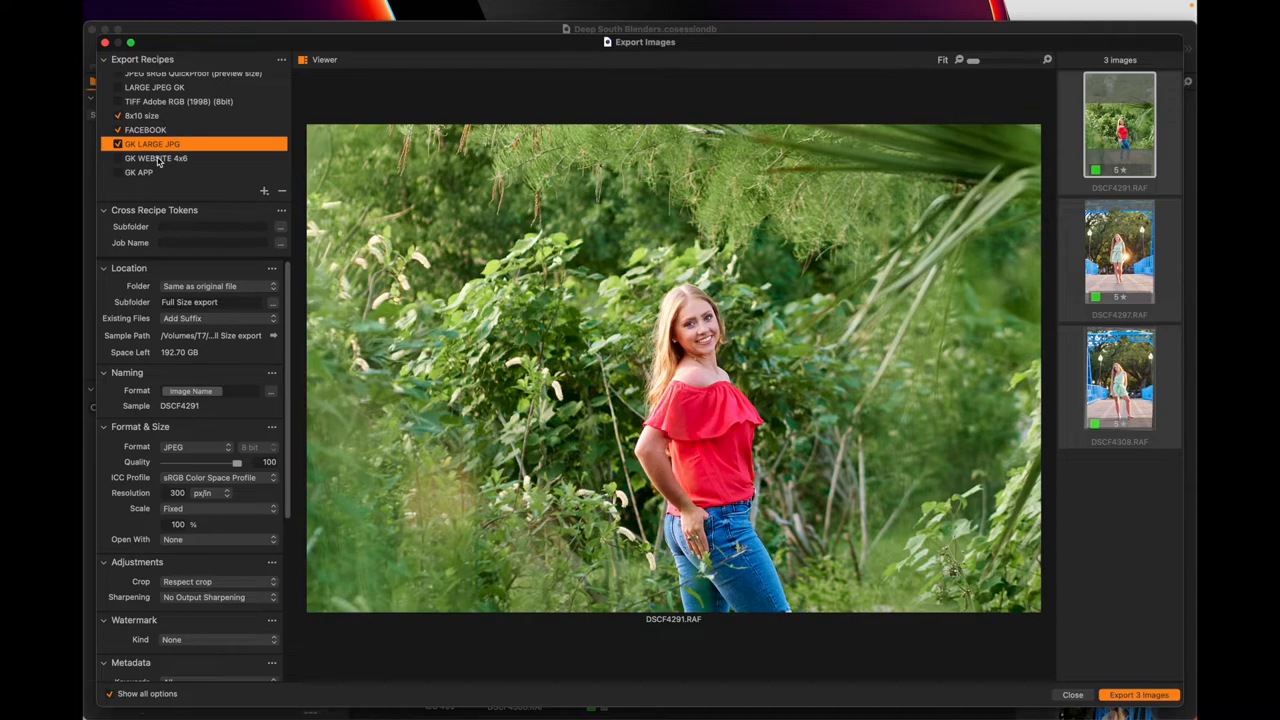
pyautogui.moveTo(144, 144)
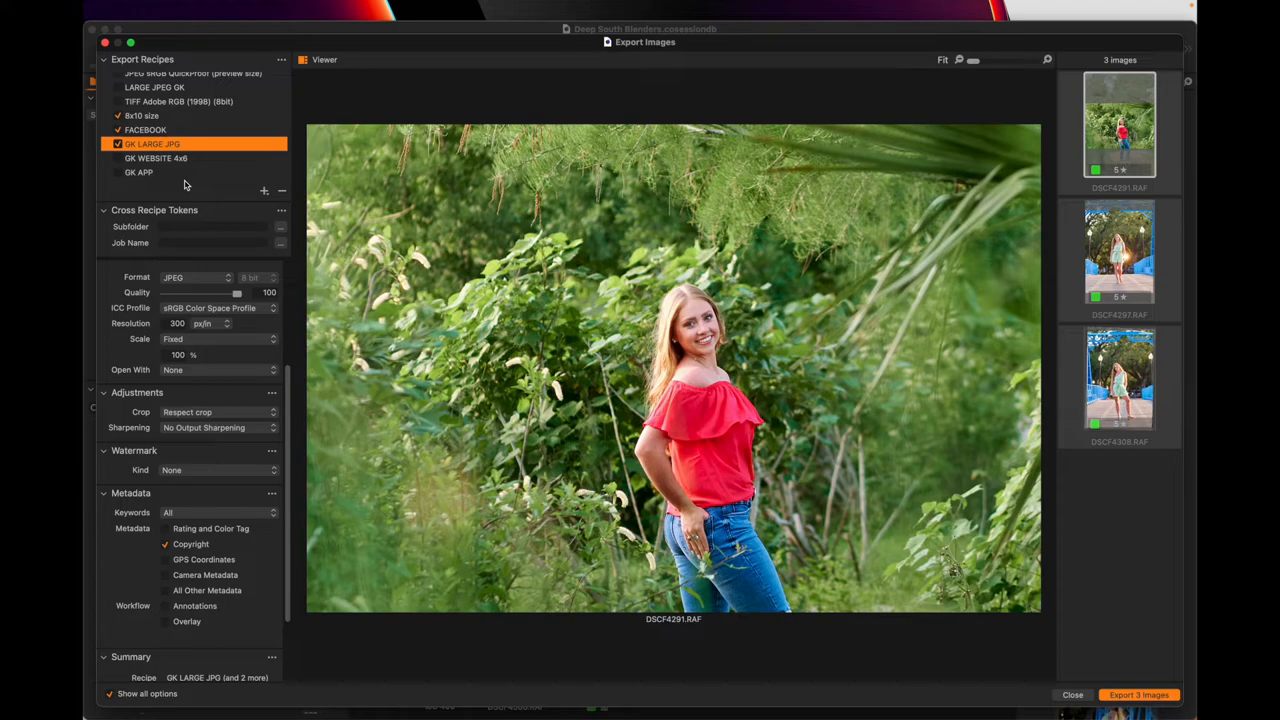
pyautogui.click(264, 190)
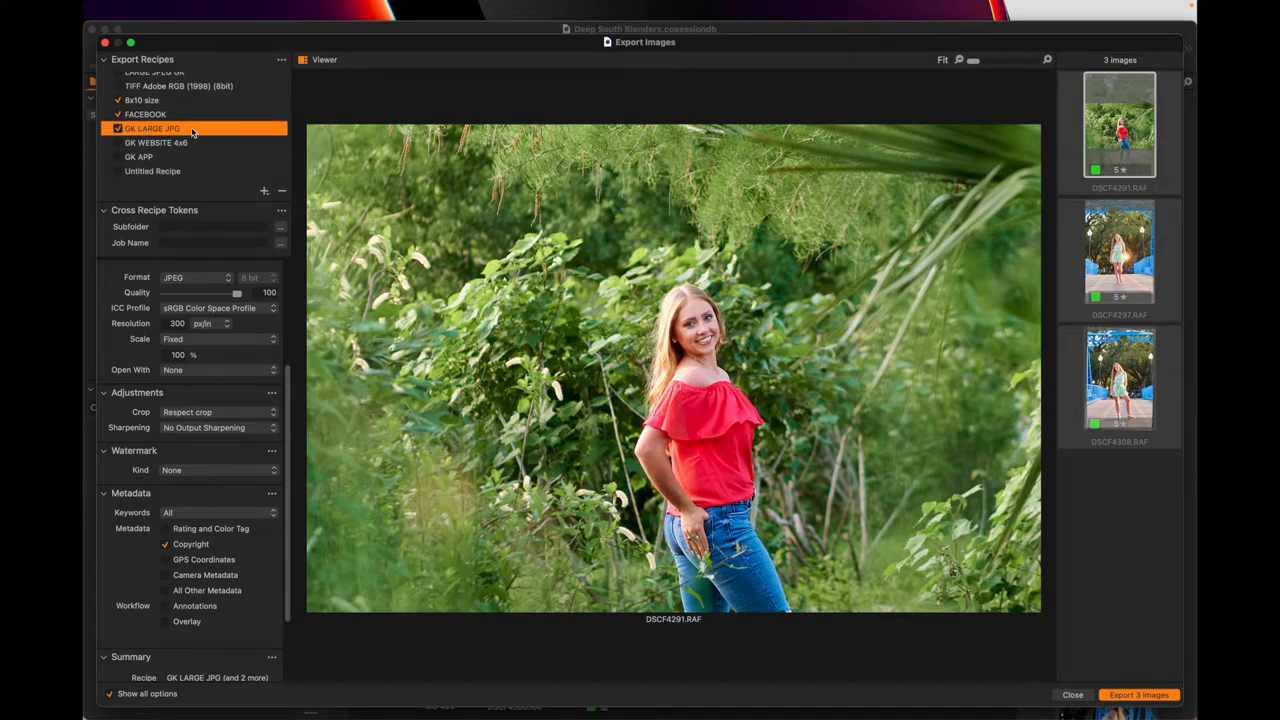
pyautogui.moveTo(152, 128)
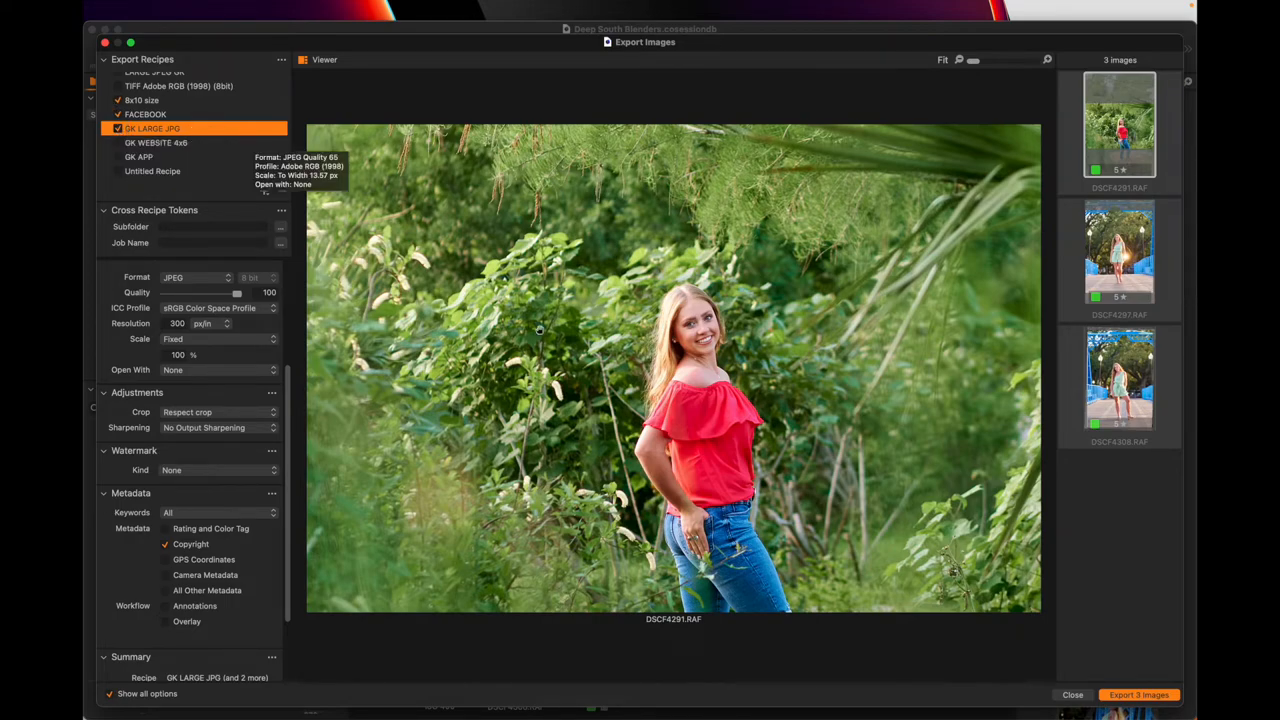
pyautogui.click(1072, 696)
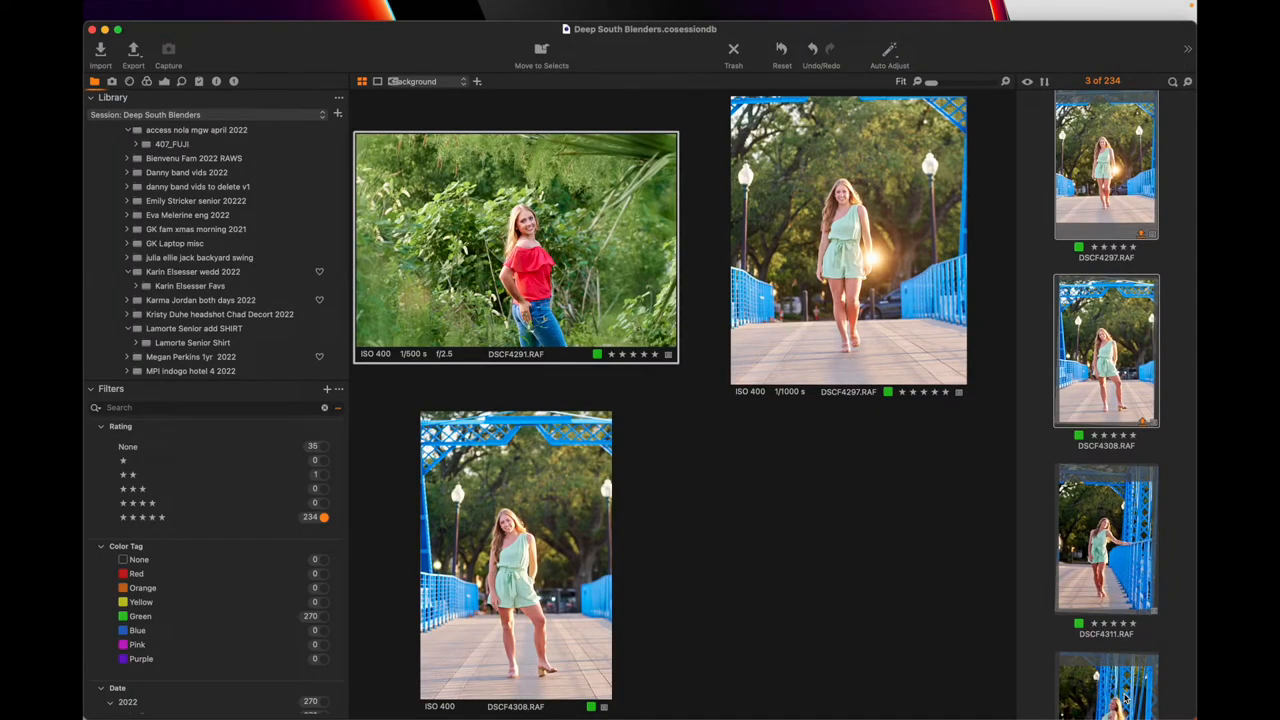
# Show the 'print up to 8x10' folder under Selected with its three exported JPEGs
pyautogui.click(132, 56)
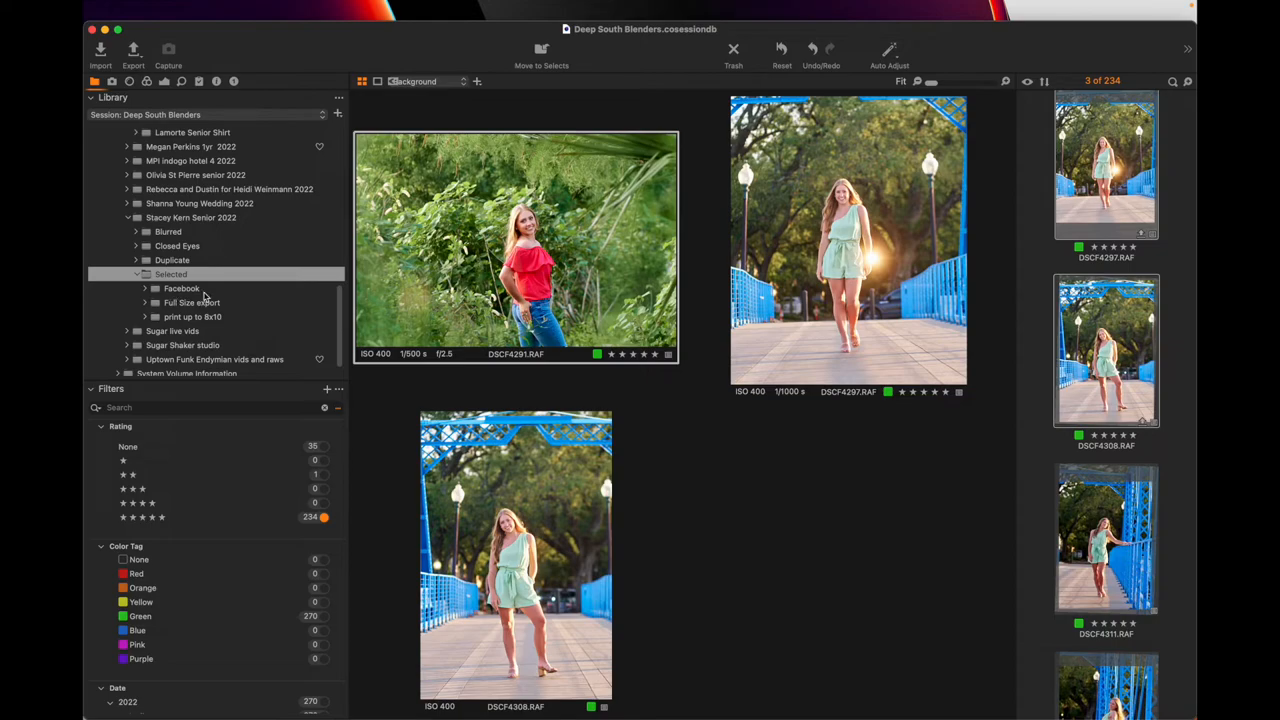
pyautogui.moveTo(224, 320)
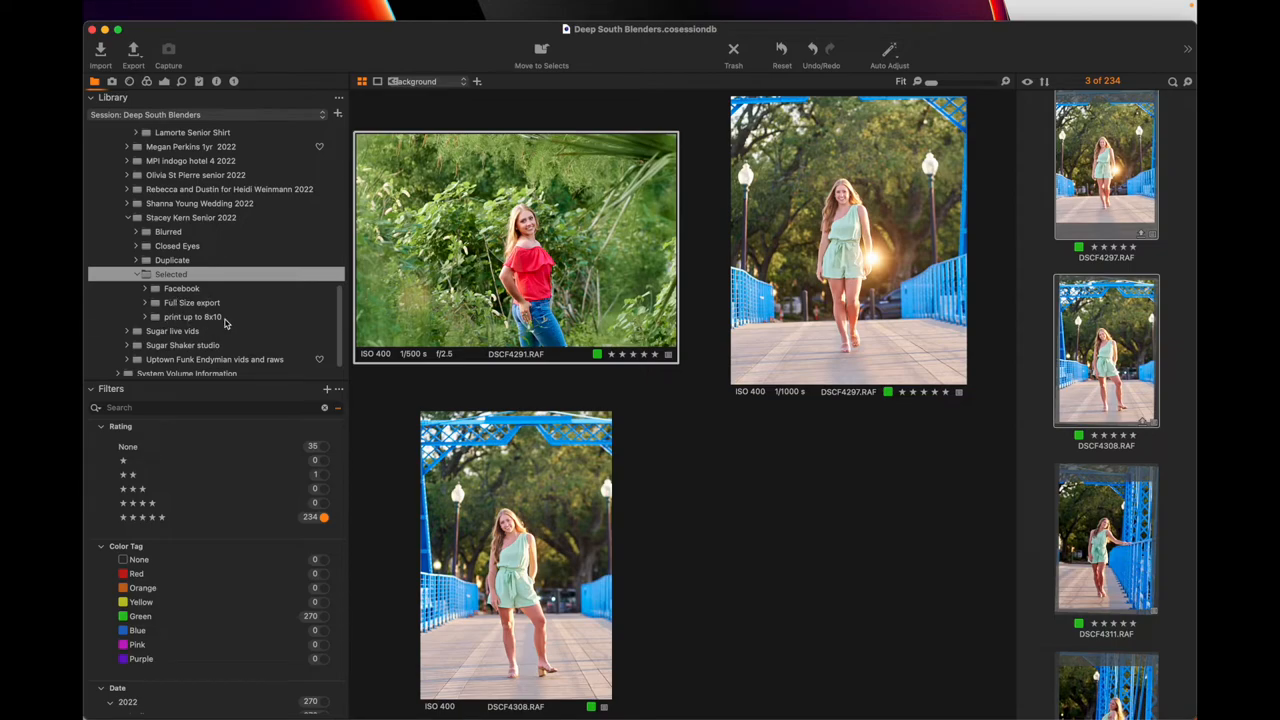
pyautogui.click(192, 316)
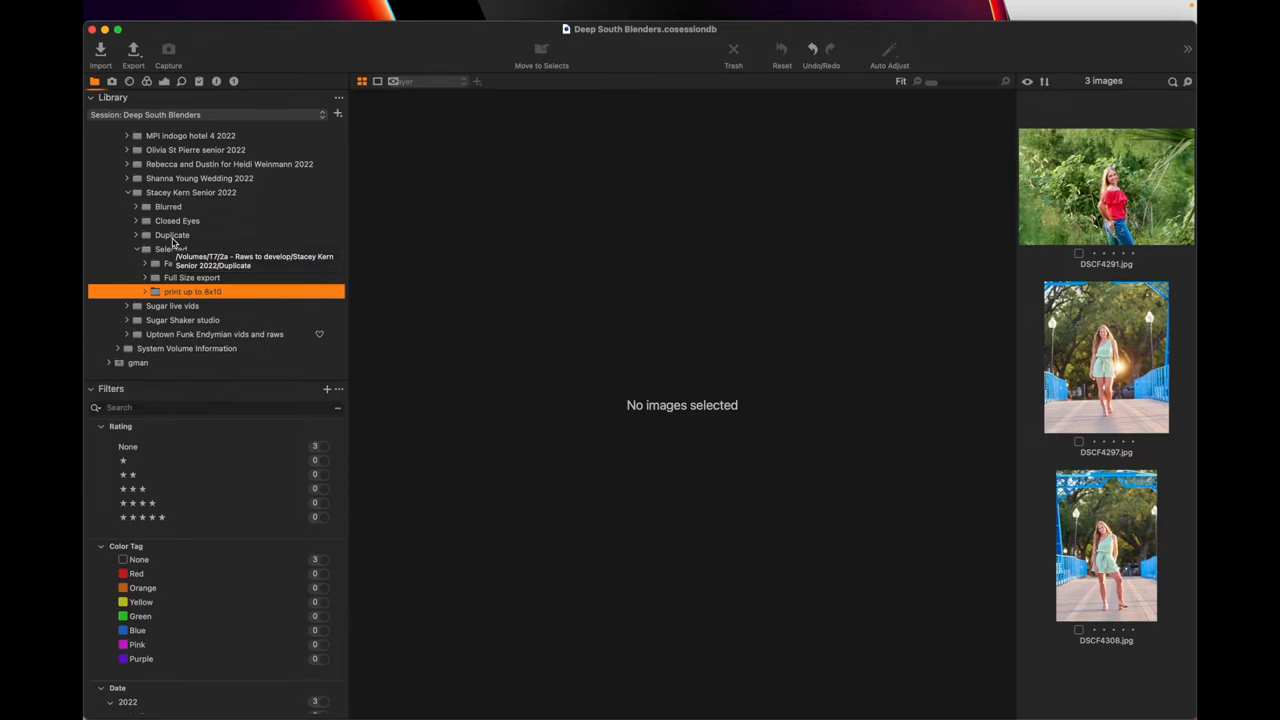
pyautogui.moveTo(170, 280)
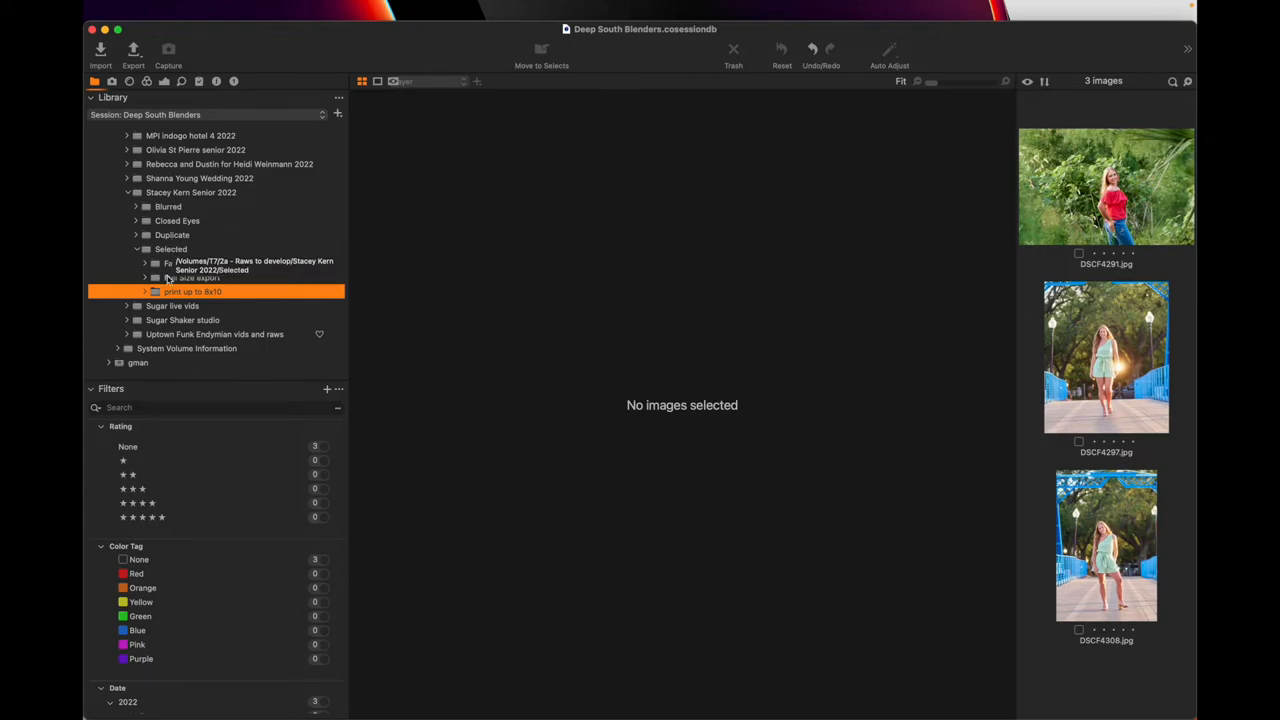